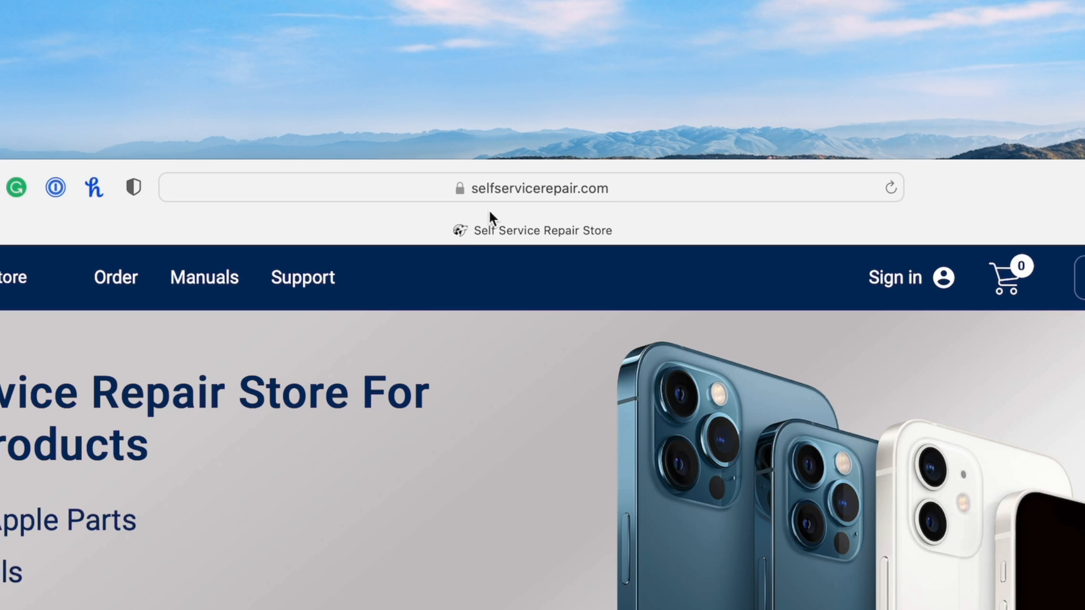
pyautogui.moveTo(567, 242)
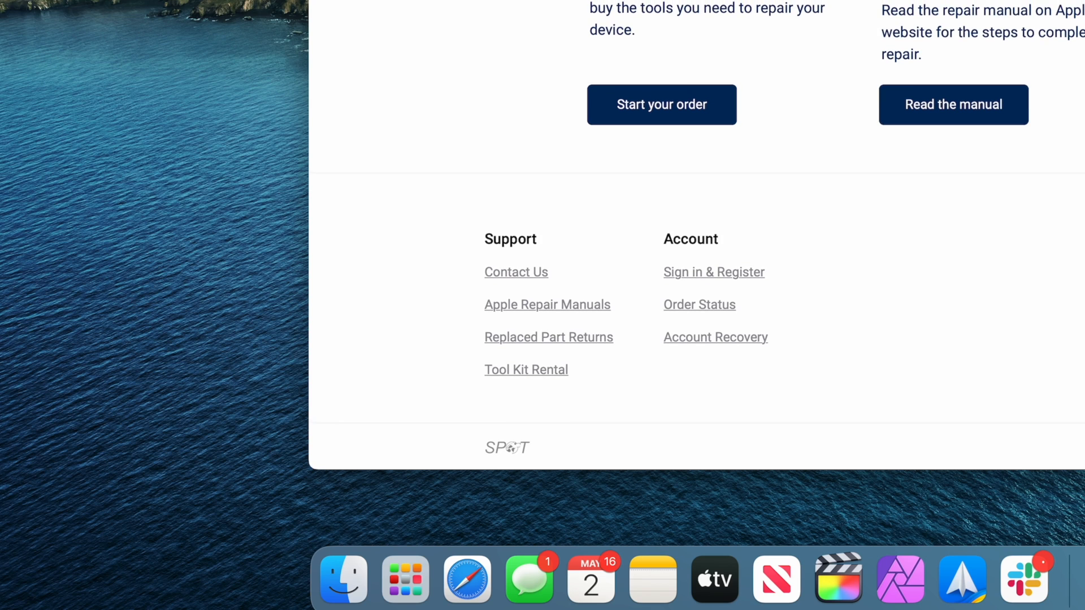
pyautogui.moveTo(540, 446)
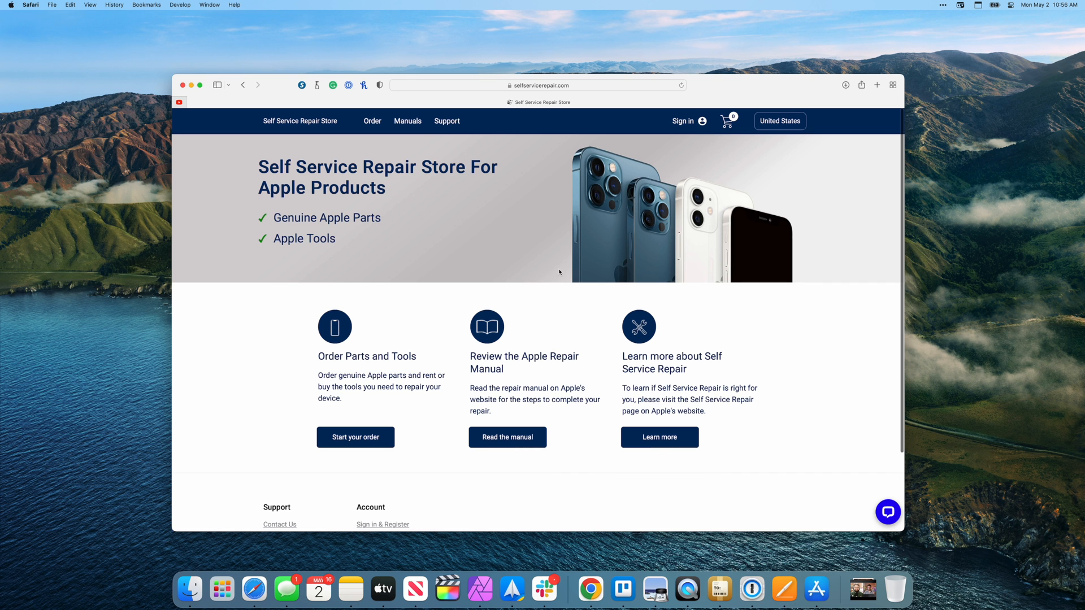
pyautogui.moveTo(439, 313)
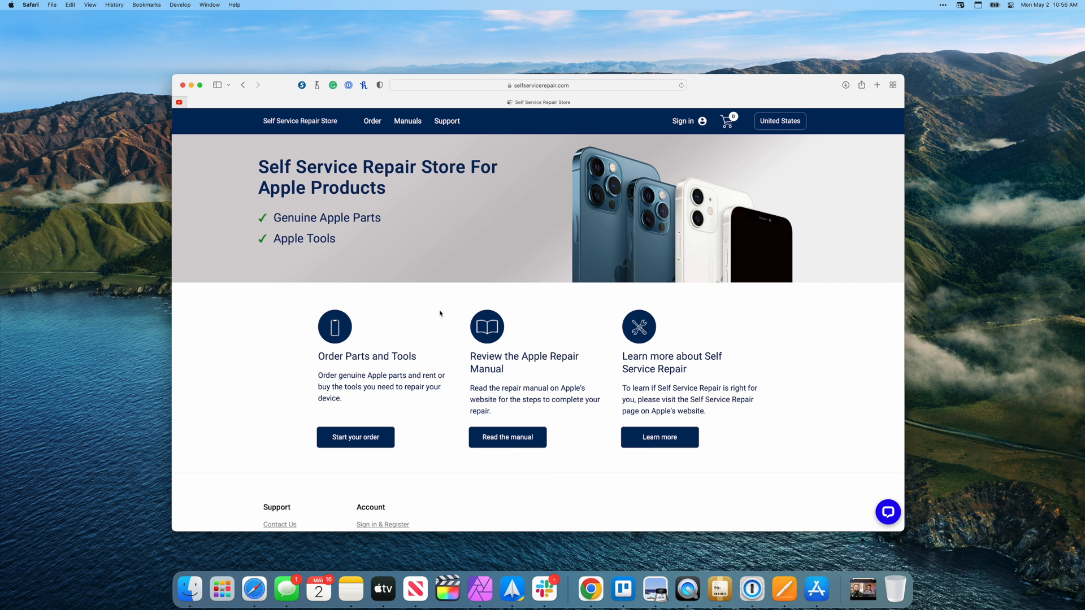
# Start an order filtered to Product iPhone, model iPhone 13 Pro, repair type Camera
pyautogui.click(355, 437)
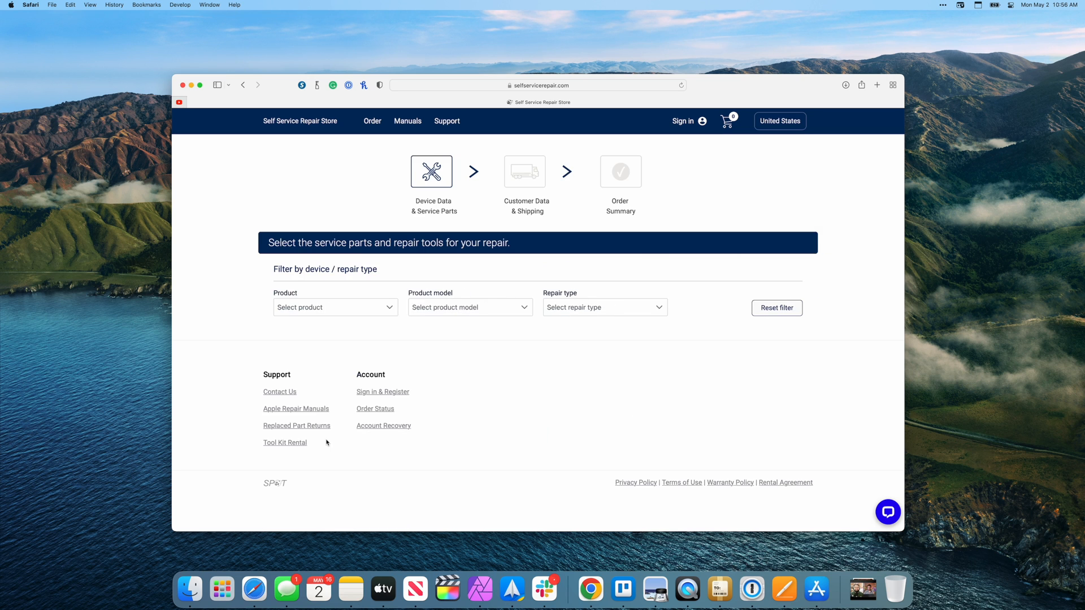
pyautogui.click(335, 307)
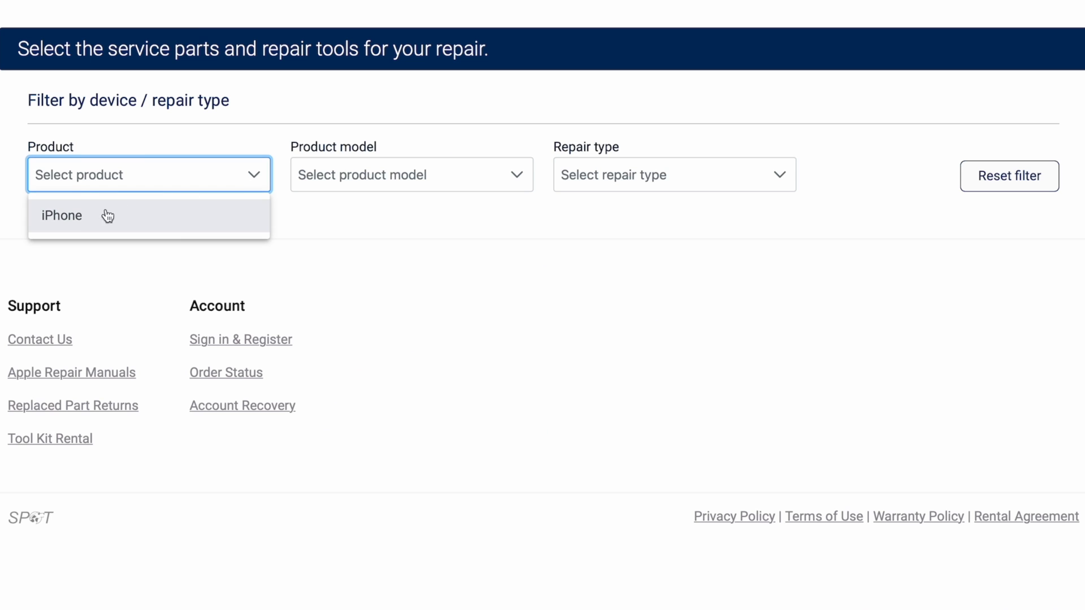
pyautogui.moveTo(120, 227)
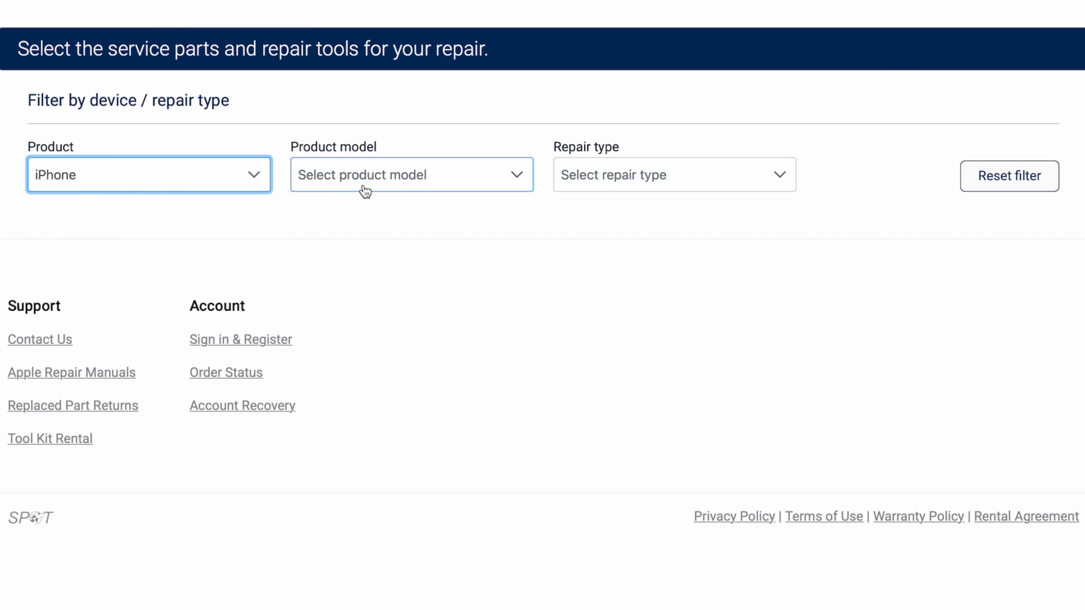
pyautogui.click(411, 175)
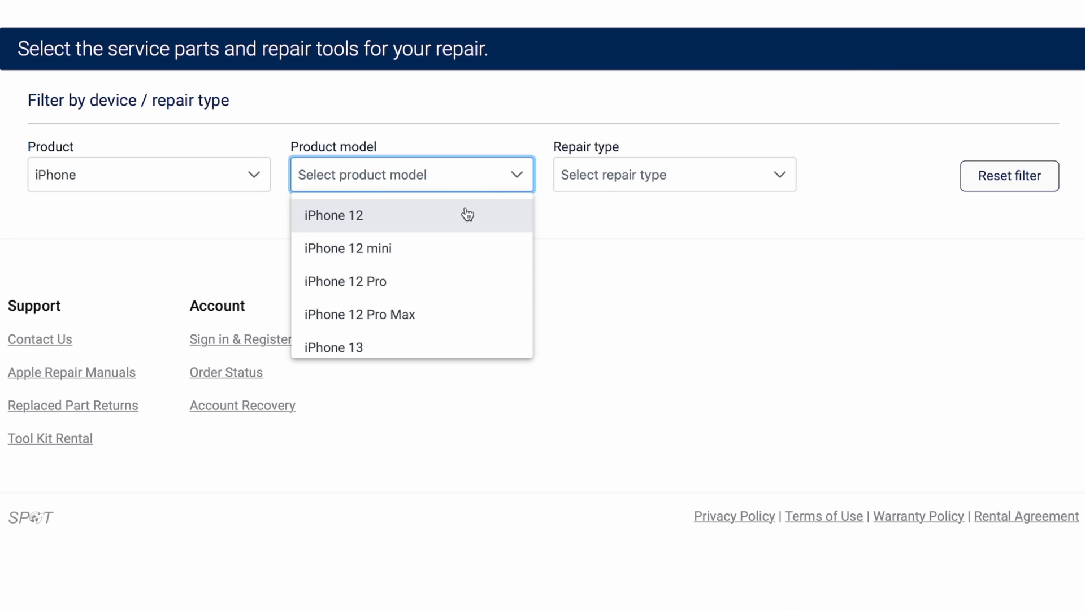
pyautogui.scroll(-3)
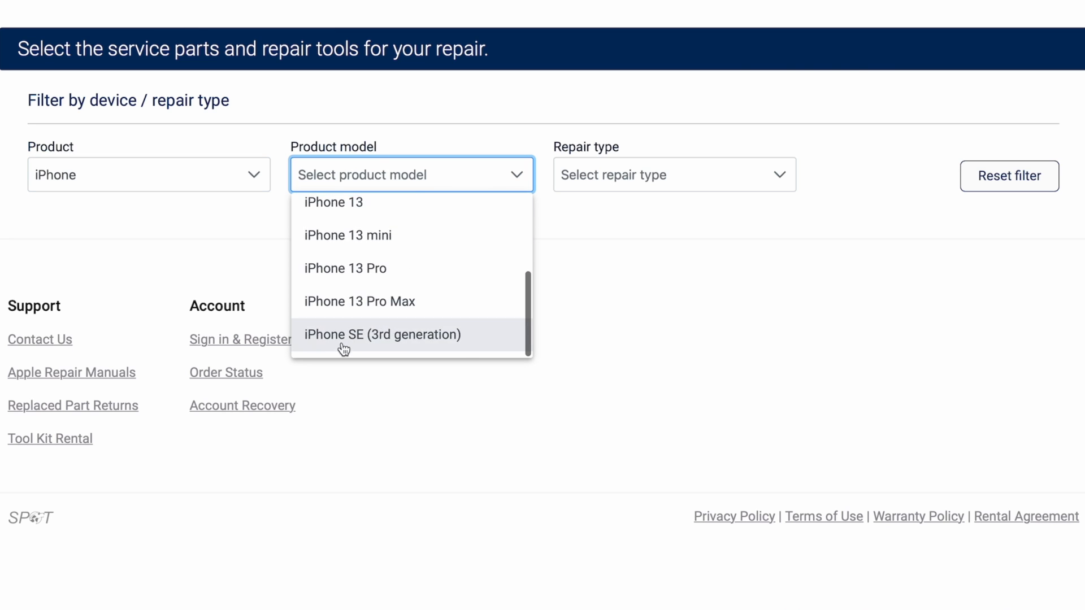
pyautogui.moveTo(462, 269)
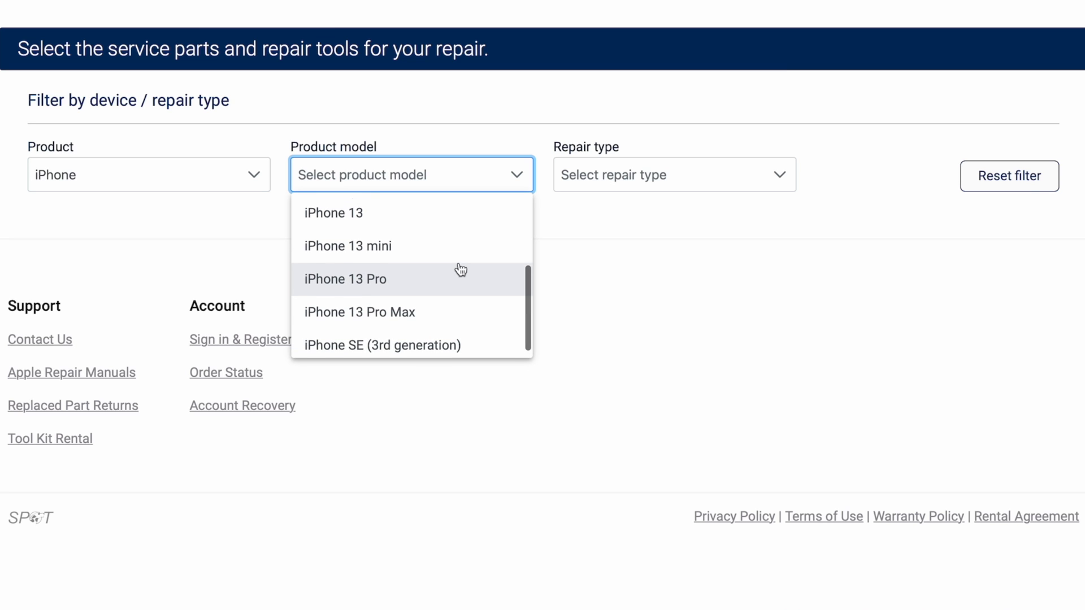
pyautogui.click(346, 278)
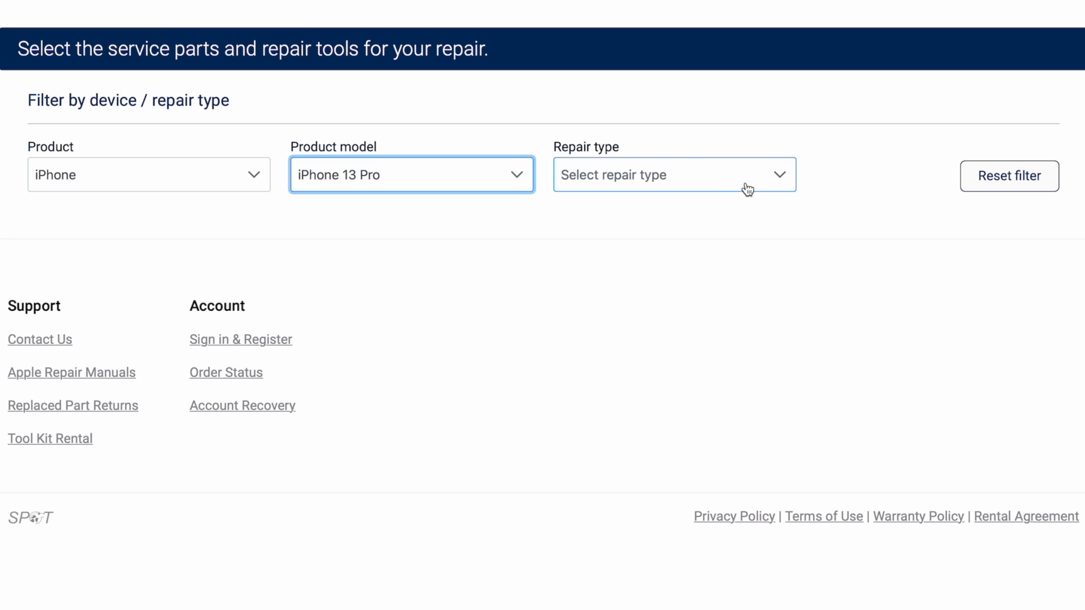
pyautogui.click(674, 175)
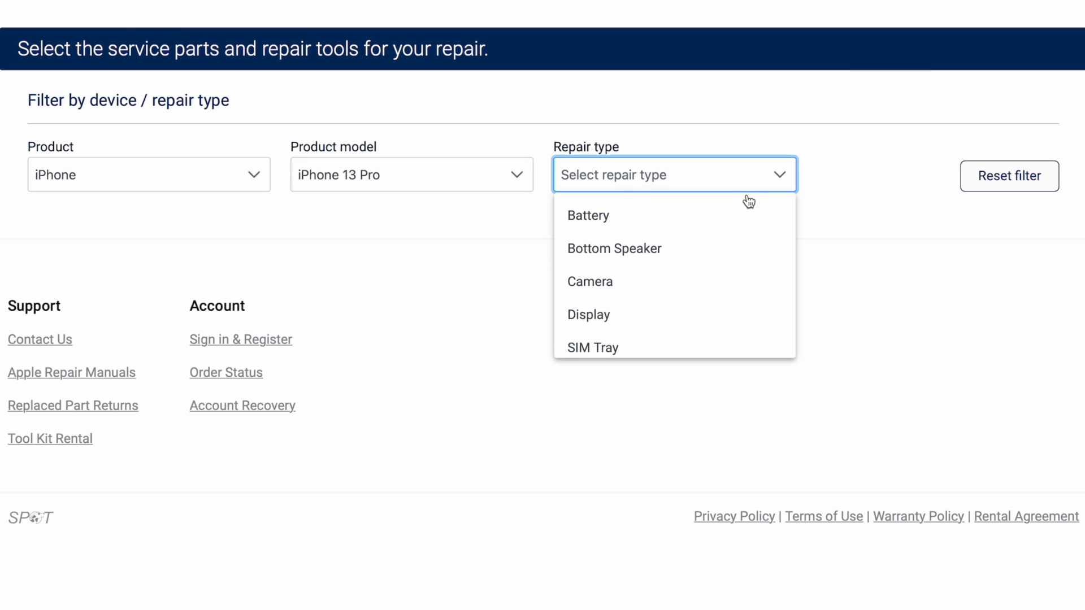
pyautogui.moveTo(739, 231)
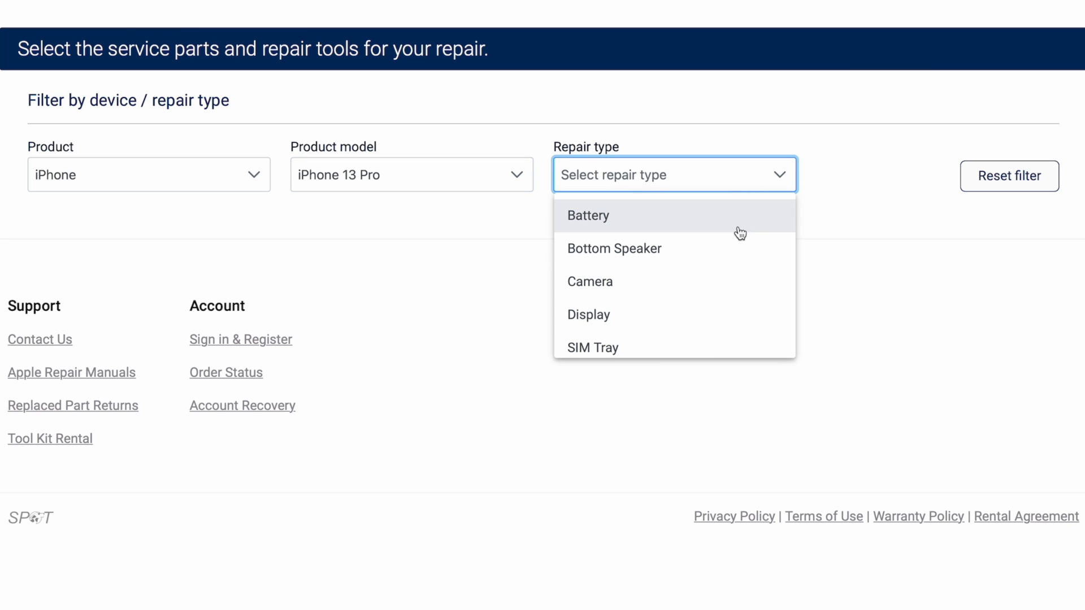
pyautogui.scroll(-3)
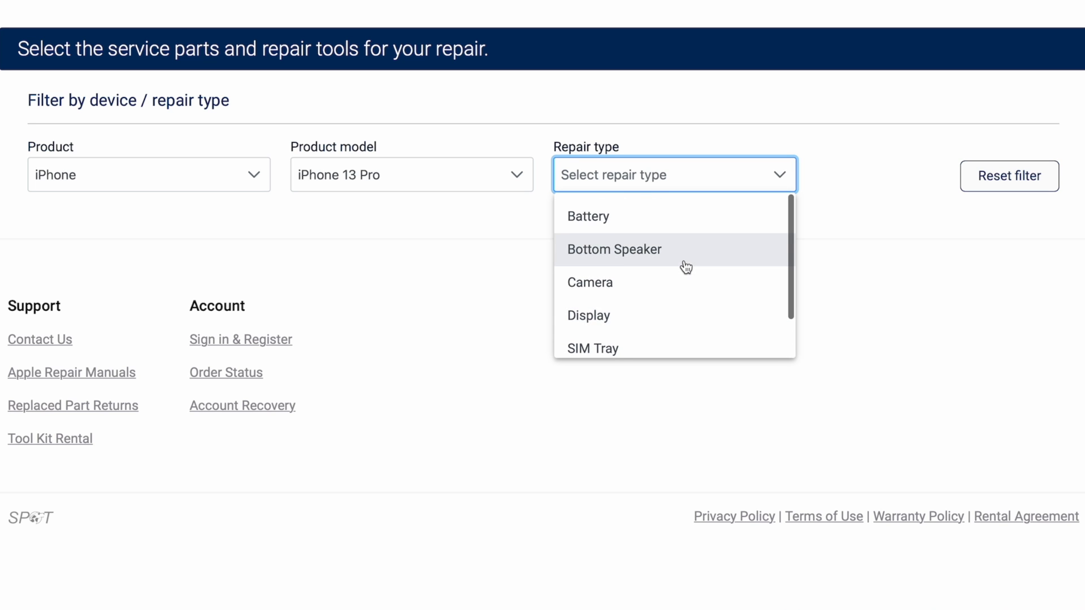
pyautogui.click(589, 282)
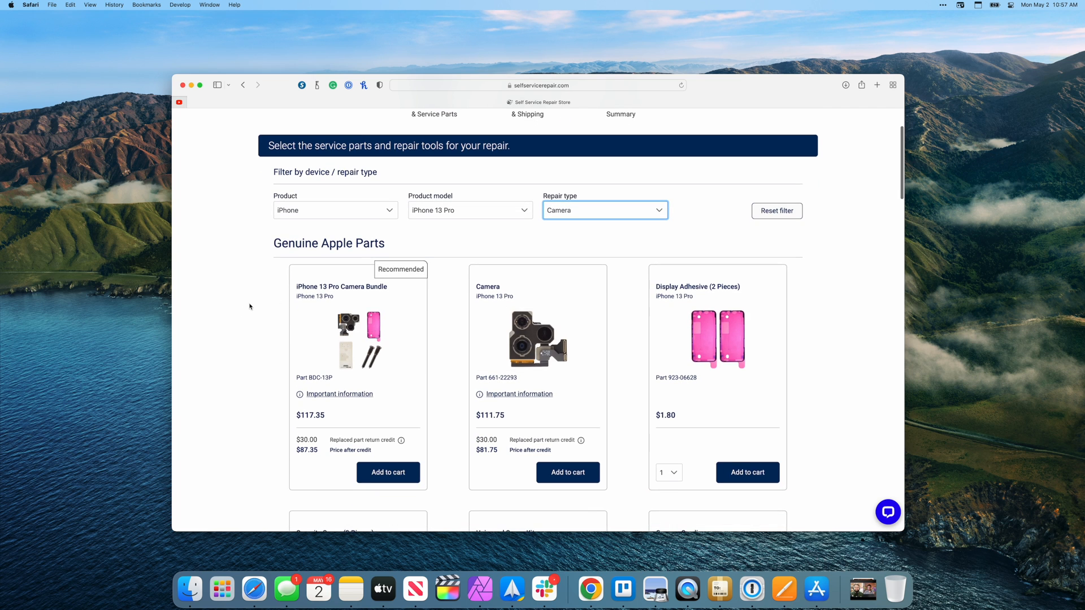
pyautogui.scroll(-3)
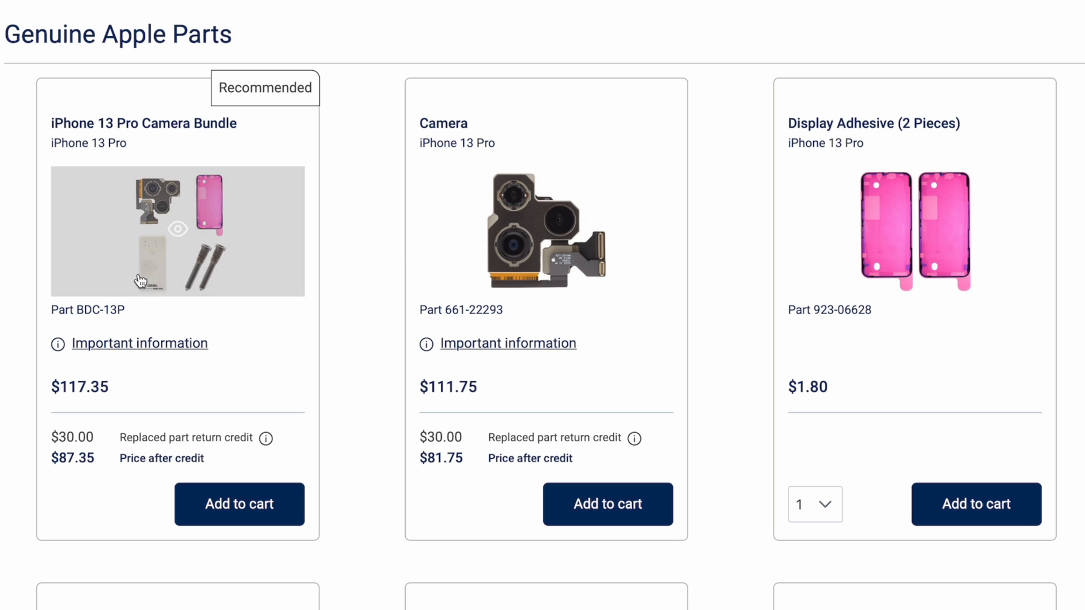
pyautogui.moveTo(235, 130)
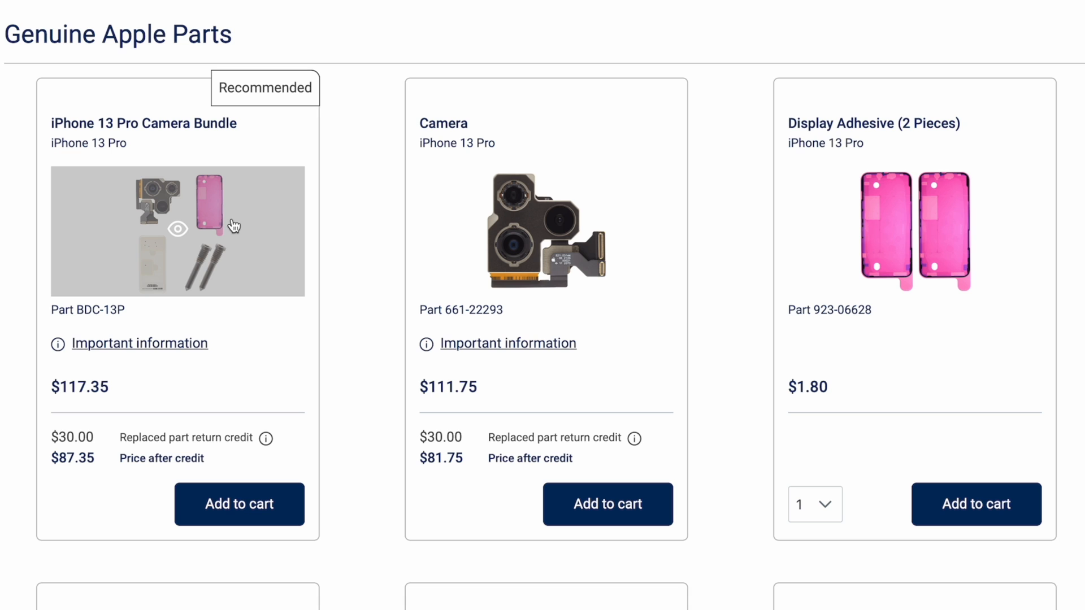
pyautogui.moveTo(160, 213)
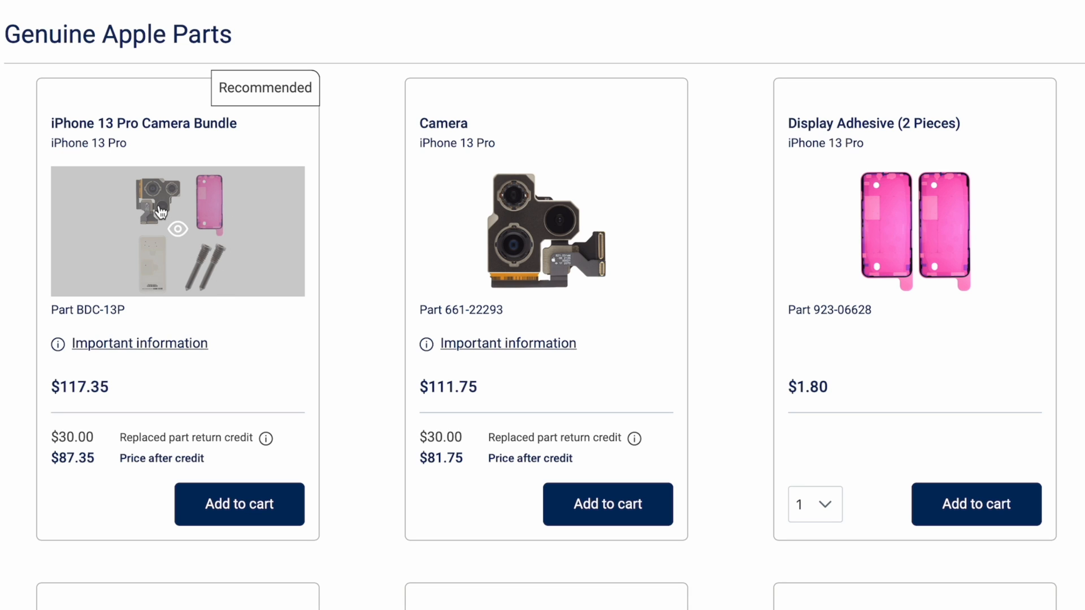
pyautogui.moveTo(363, 443)
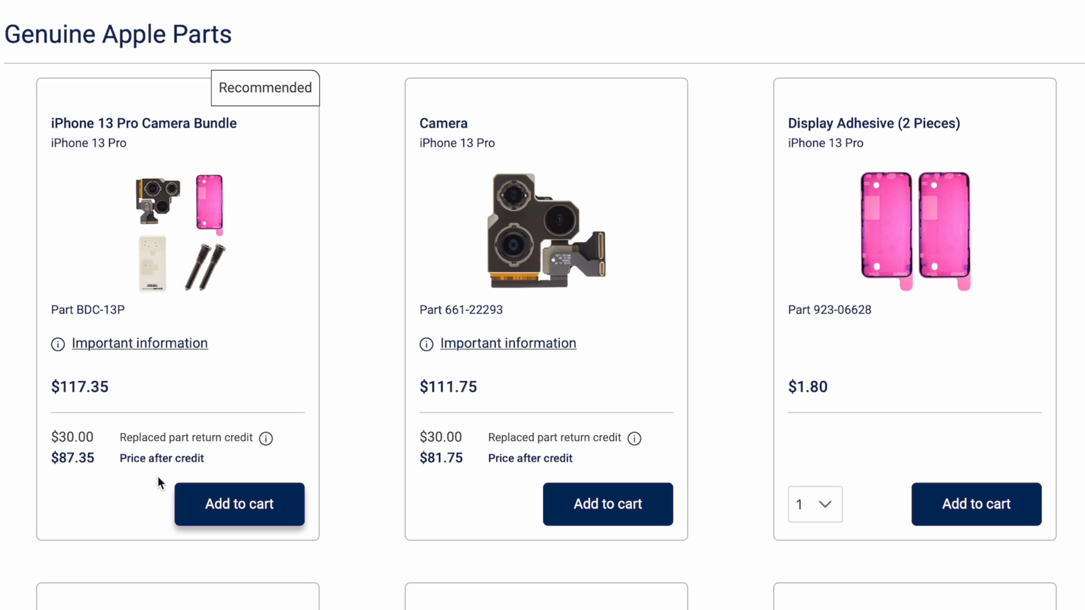
pyautogui.moveTo(74, 411)
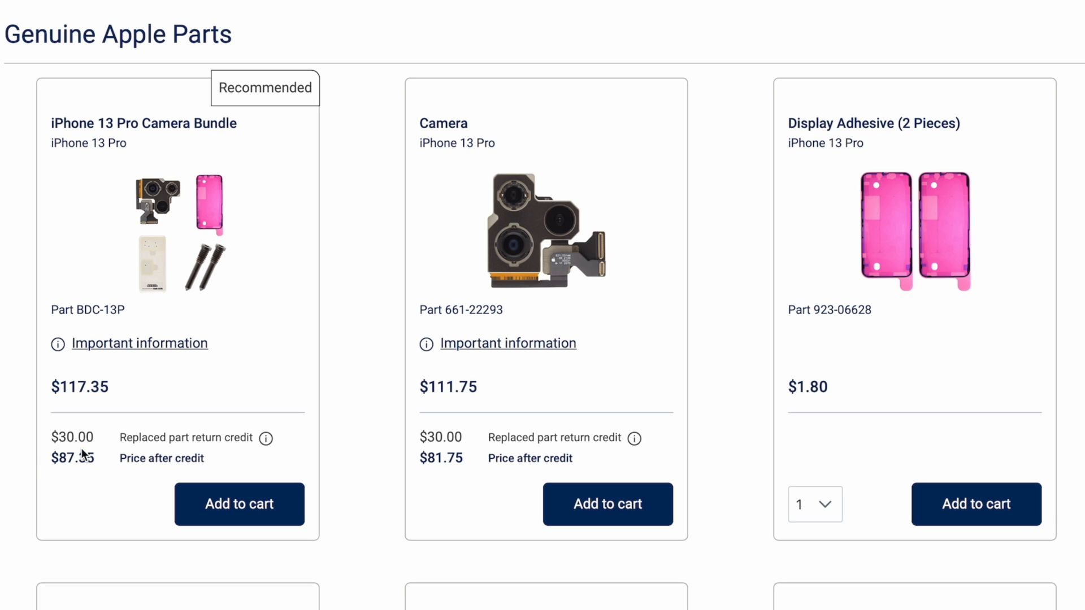
pyautogui.moveTo(47, 461)
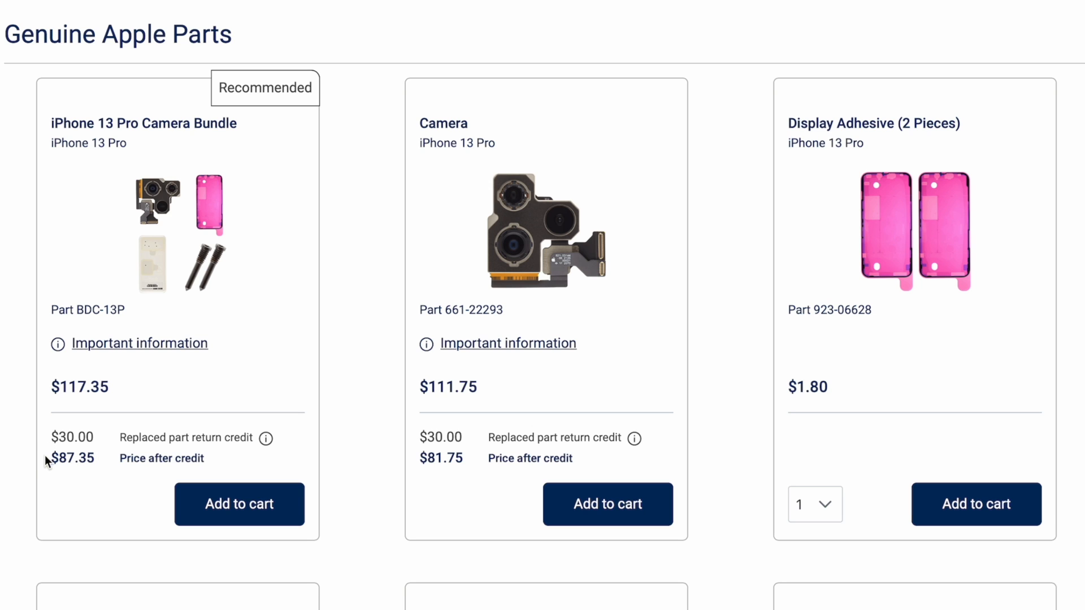
pyautogui.moveTo(146, 165)
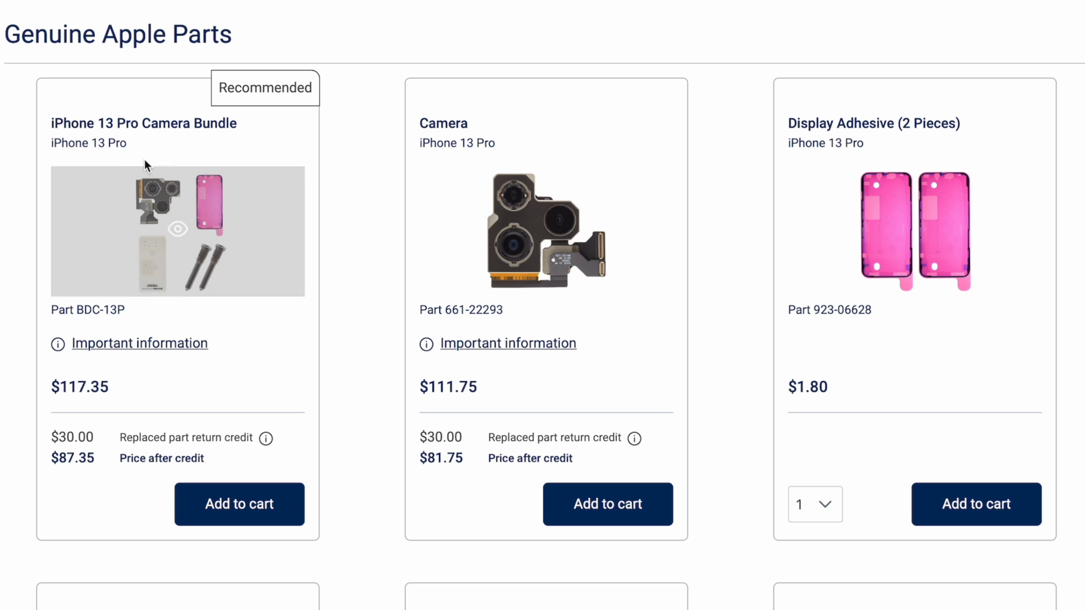
pyautogui.moveTo(129, 232)
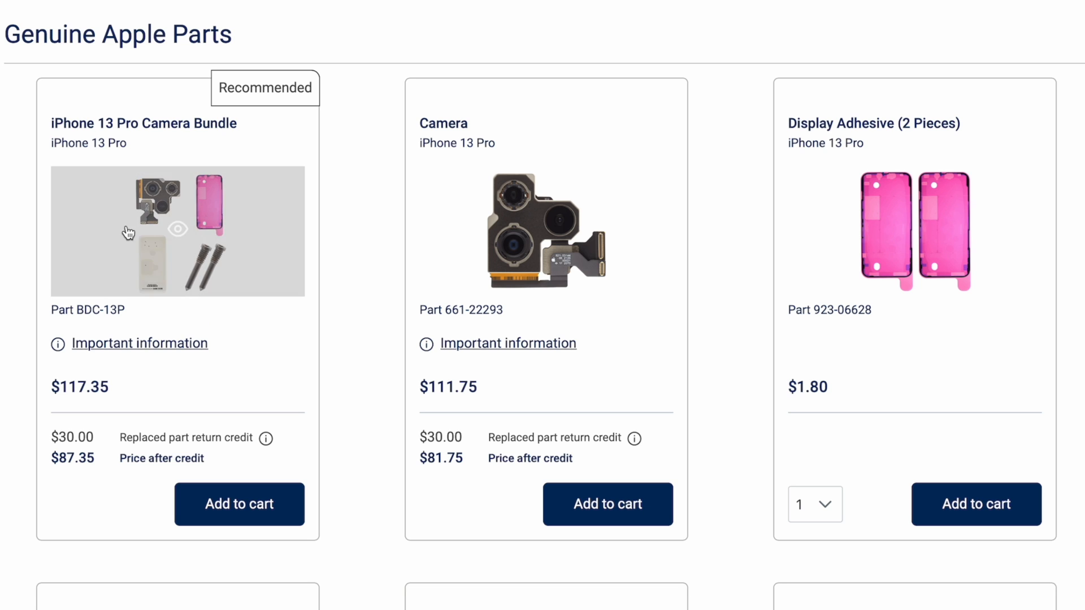
pyautogui.moveTo(41, 456)
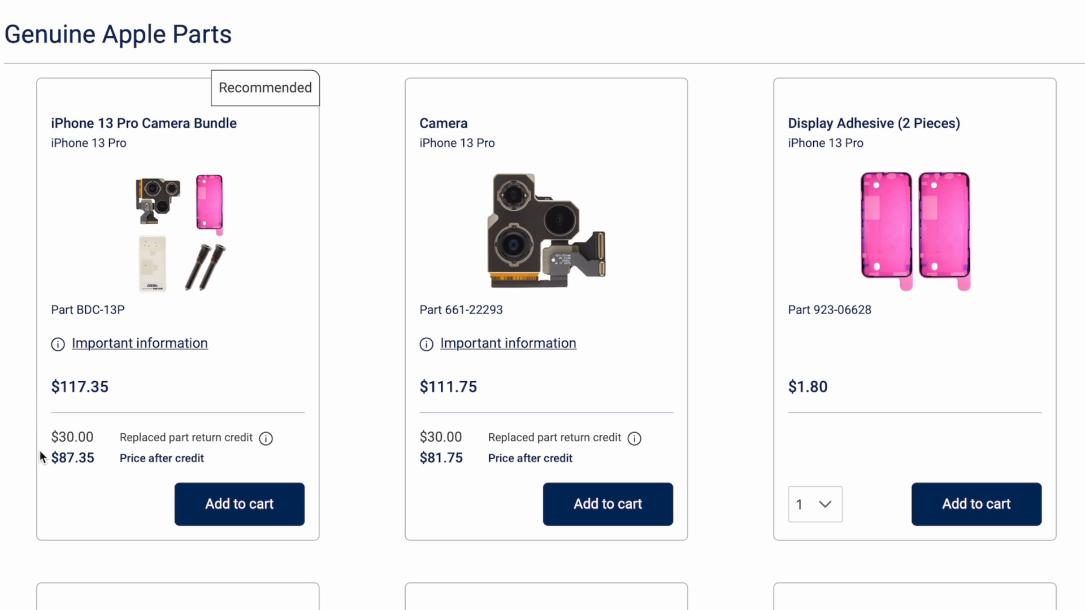
pyautogui.moveTo(111, 507)
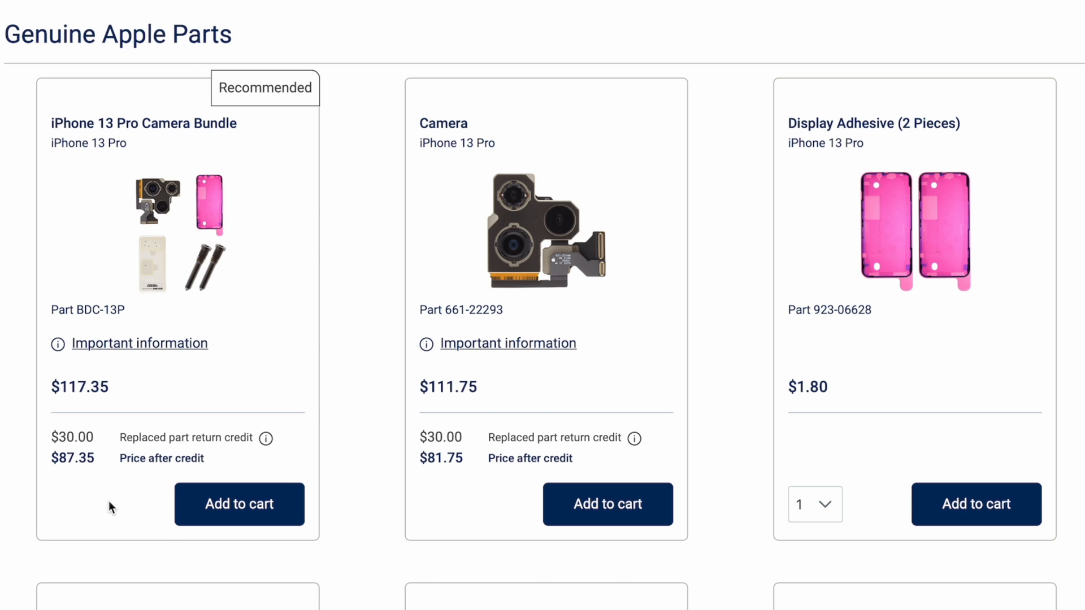
# Add the iPhone 13 Pro Camera Bundle, then bring up the 'Find the repair manual ID' link's context menu
pyautogui.click(239, 503)
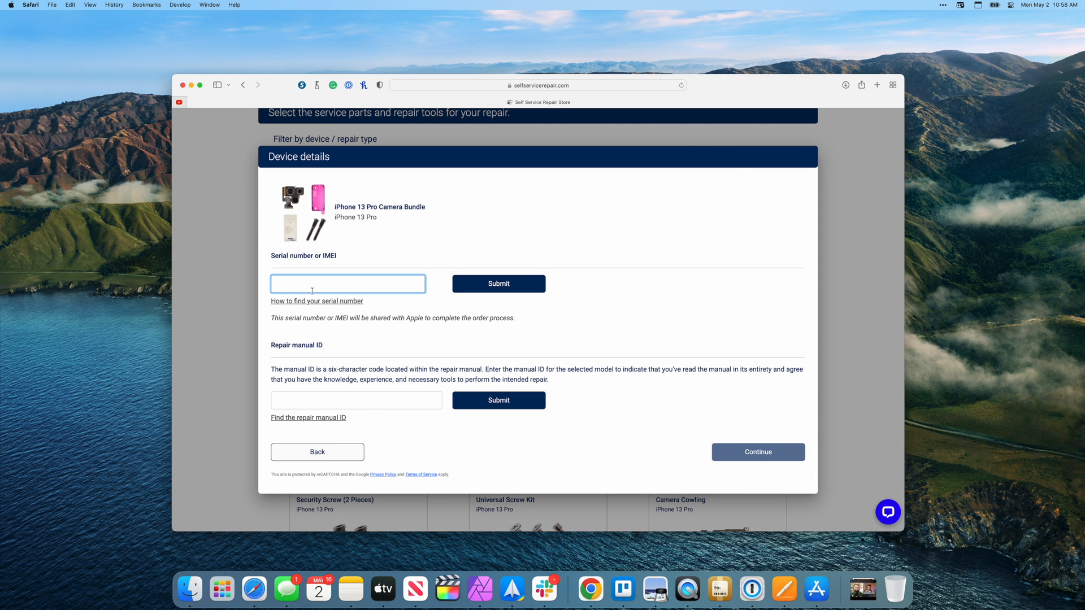
pyautogui.moveTo(443, 382)
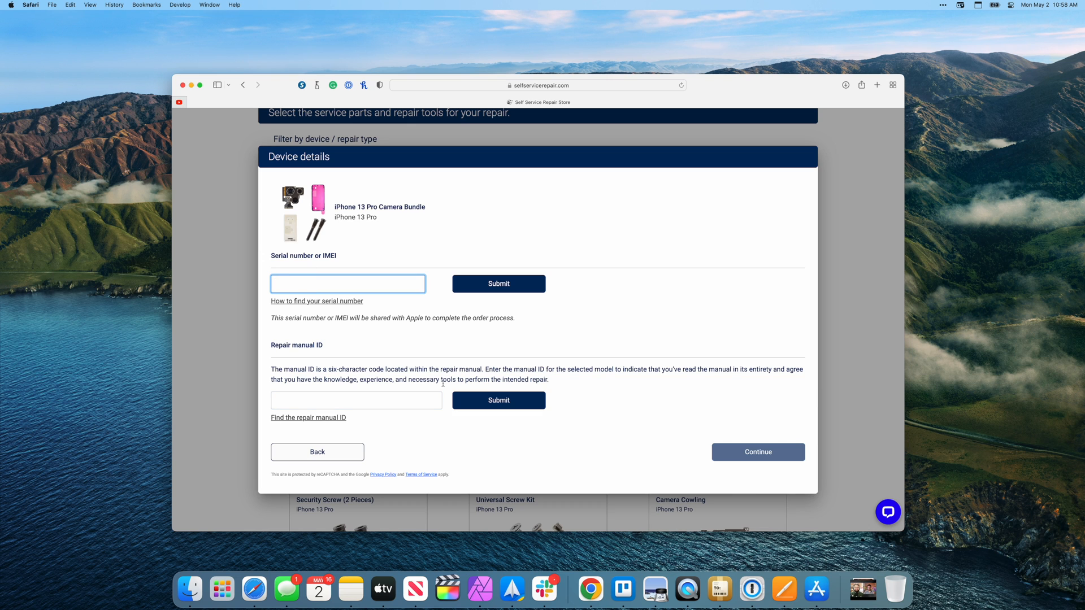
pyautogui.moveTo(303, 284)
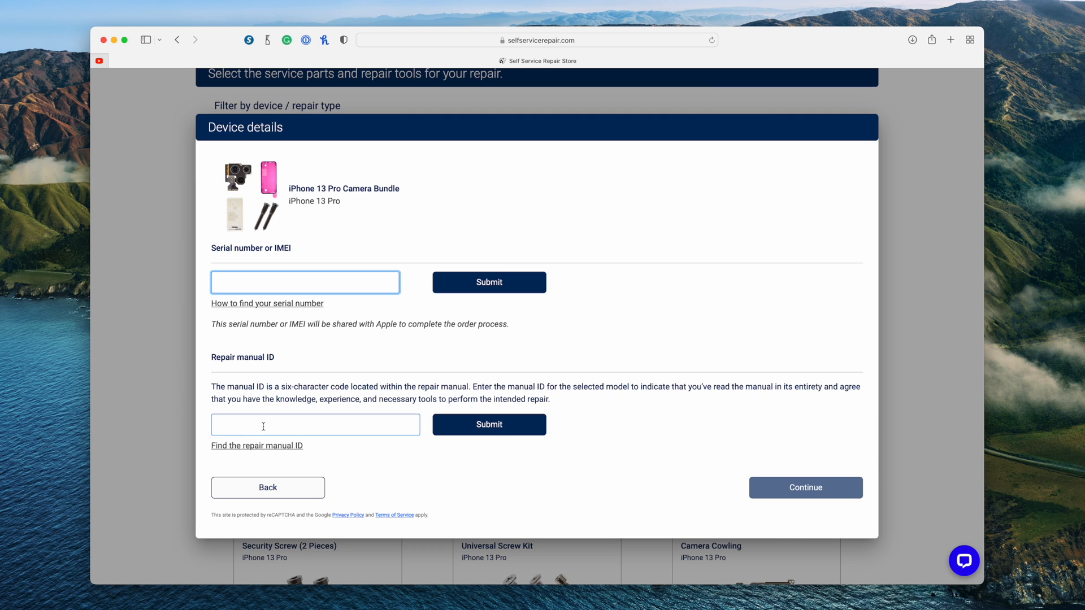
pyautogui.moveTo(308, 422)
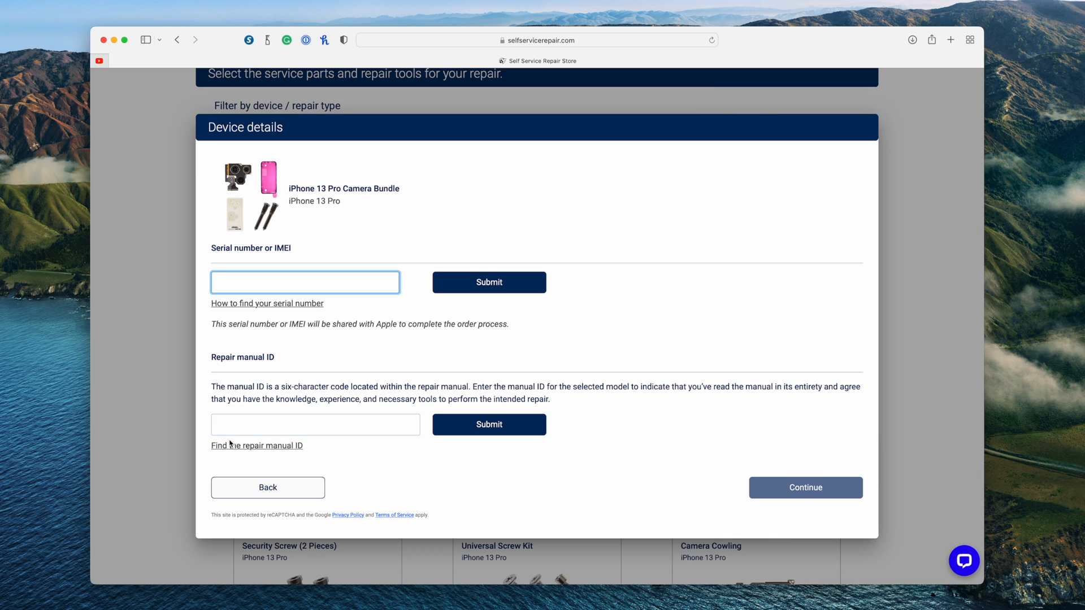
pyautogui.rightClick(256, 445)
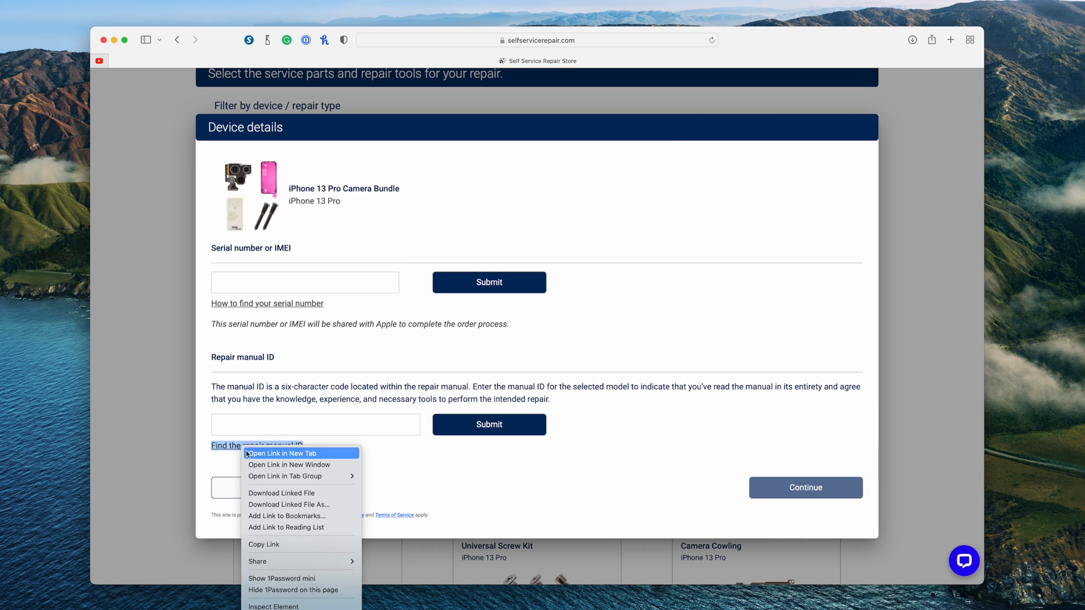
# Open the manual ID help page in a new tab and select 'iPhone 13 Pro – Repair Manual'
pyautogui.click(282, 454)
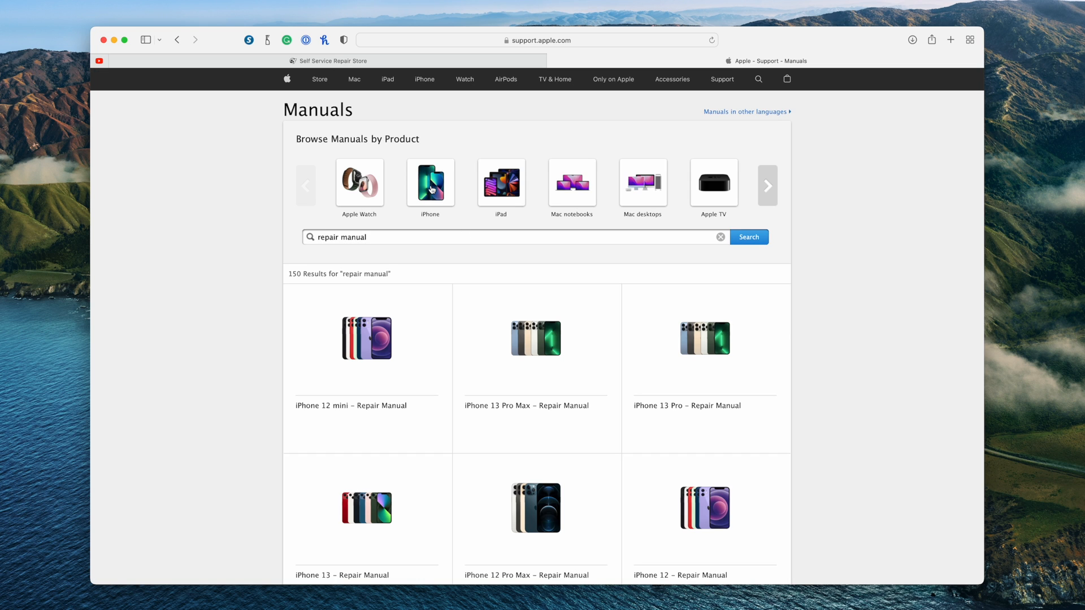
pyautogui.moveTo(719, 355)
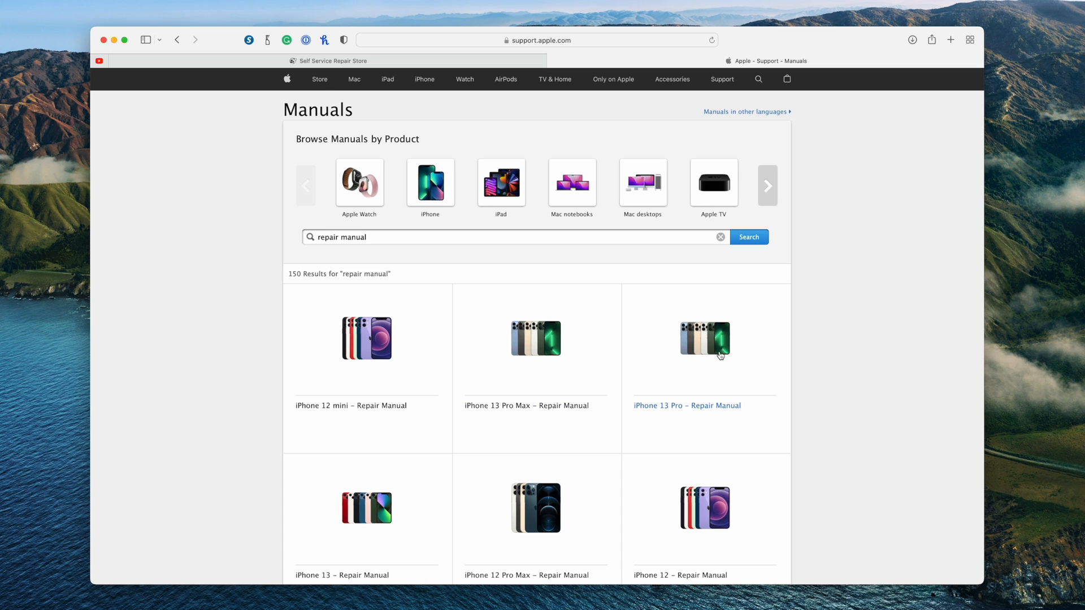
pyautogui.moveTo(767, 355)
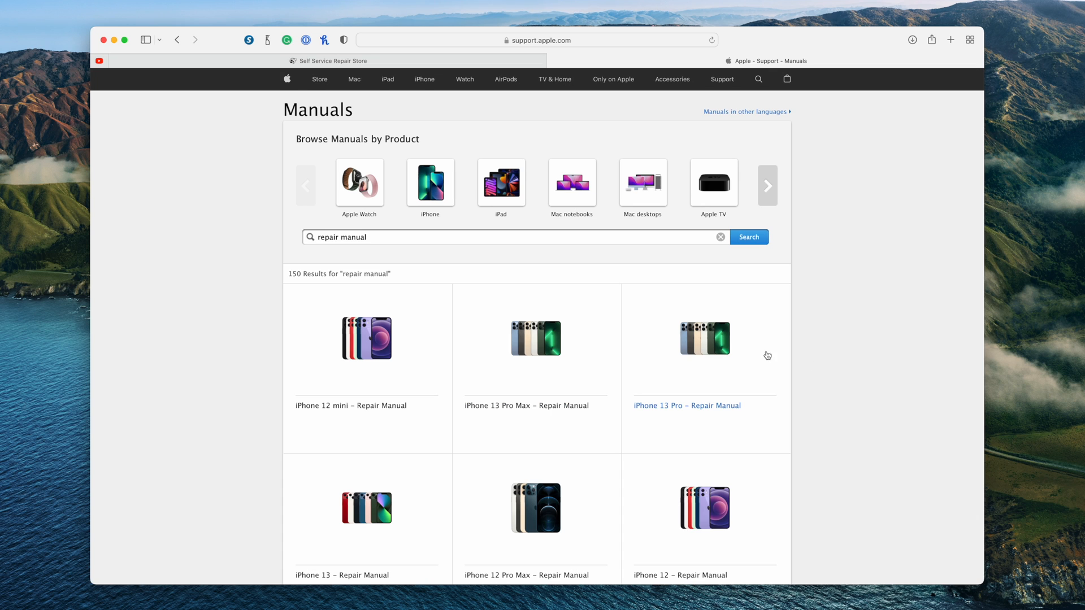
pyautogui.click(686, 406)
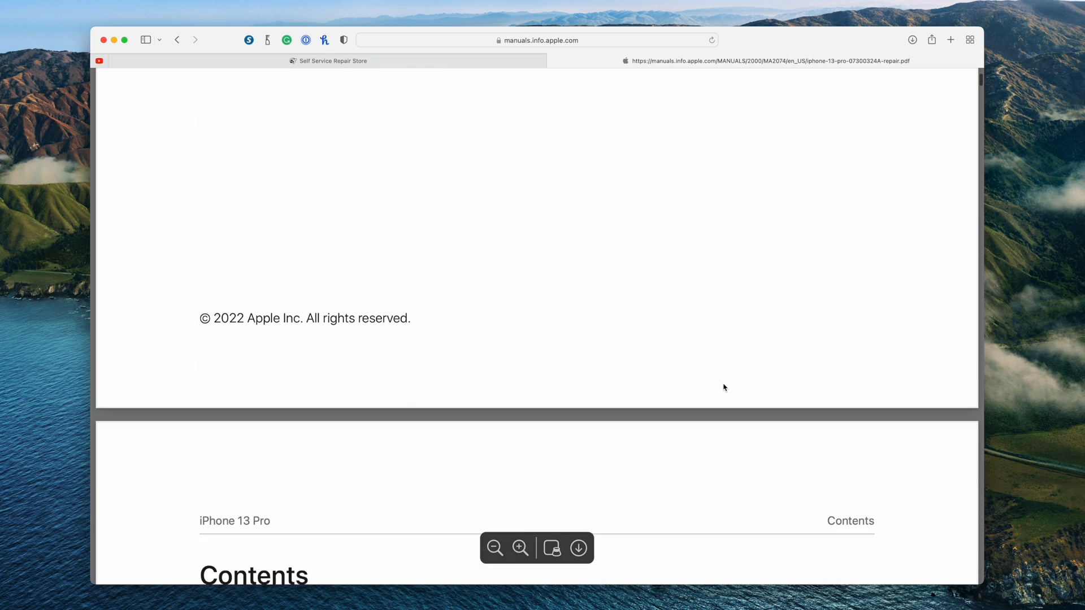
# Scroll the manual to 'Ordering tools and parts' and select the manual ID RENLTC
pyautogui.scroll(-3)
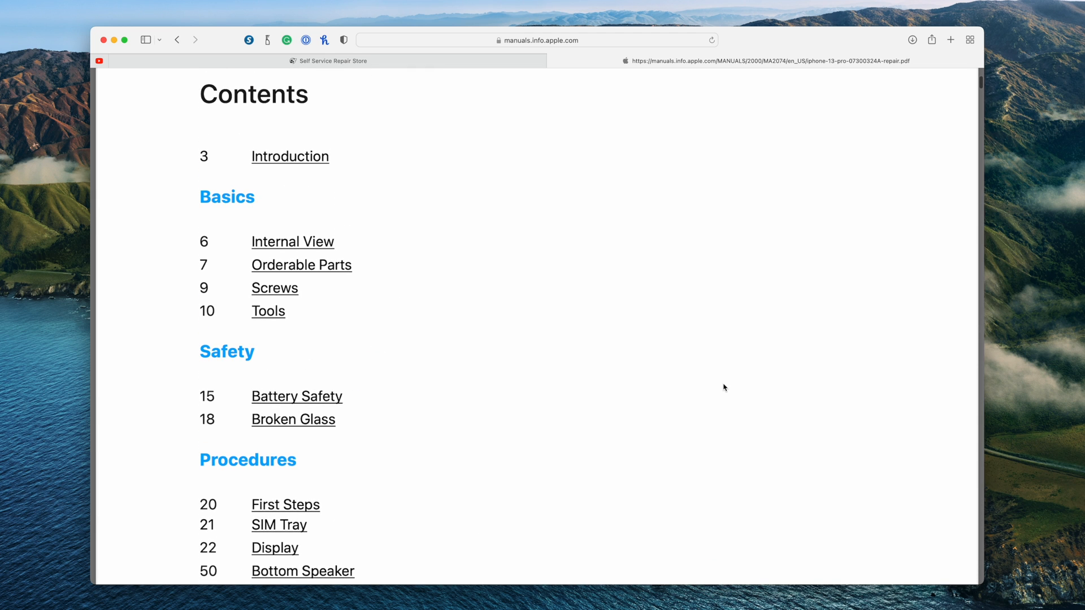
pyautogui.scroll(-3)
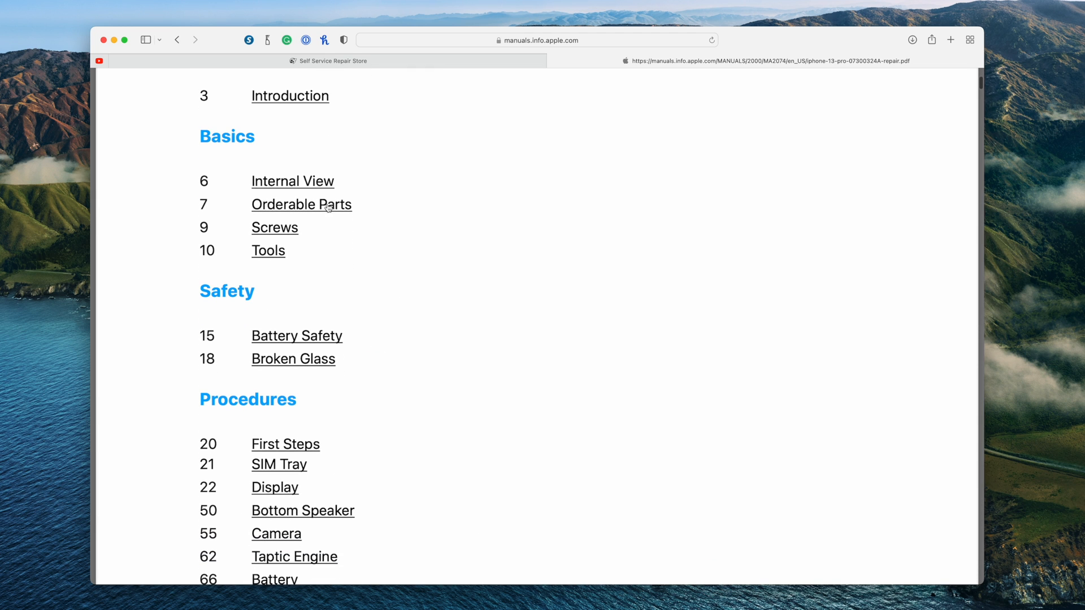
pyautogui.scroll(-3)
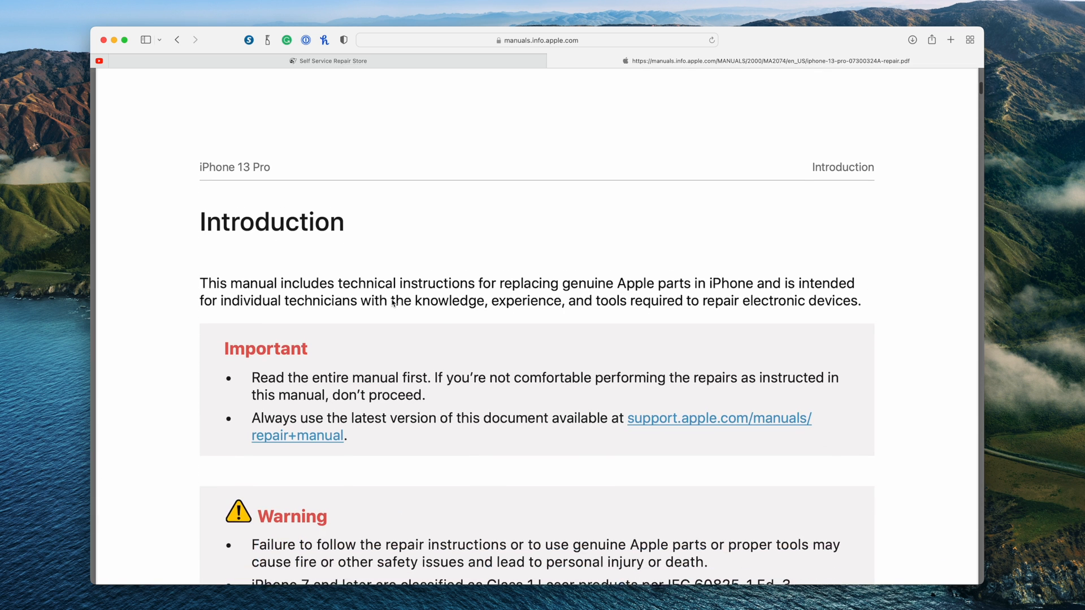
pyautogui.scroll(-3)
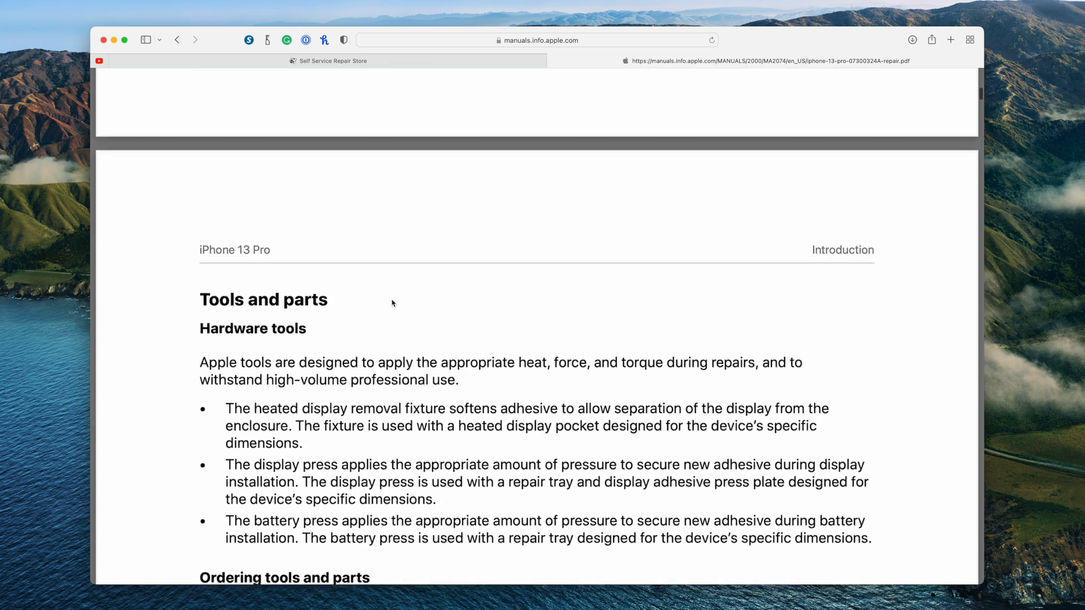
pyautogui.scroll(-3)
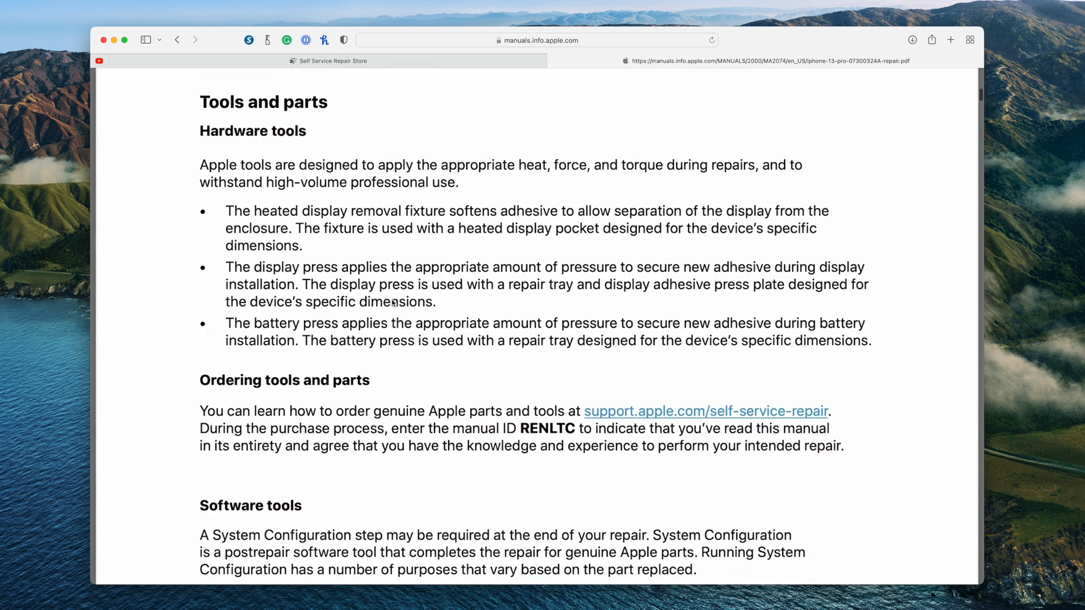
pyautogui.scroll(-3)
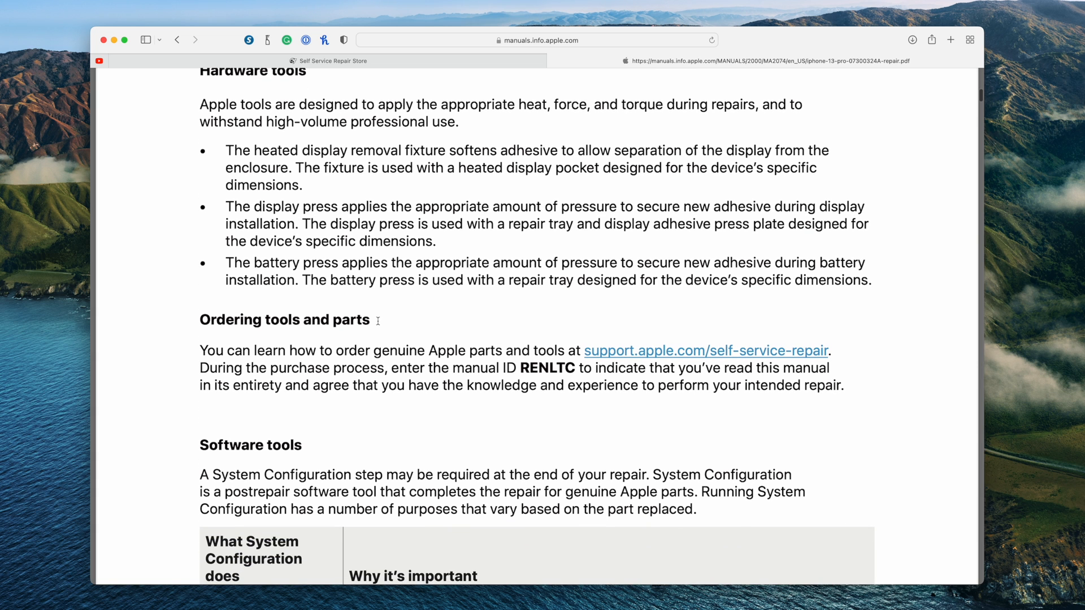
pyautogui.scroll(-3)
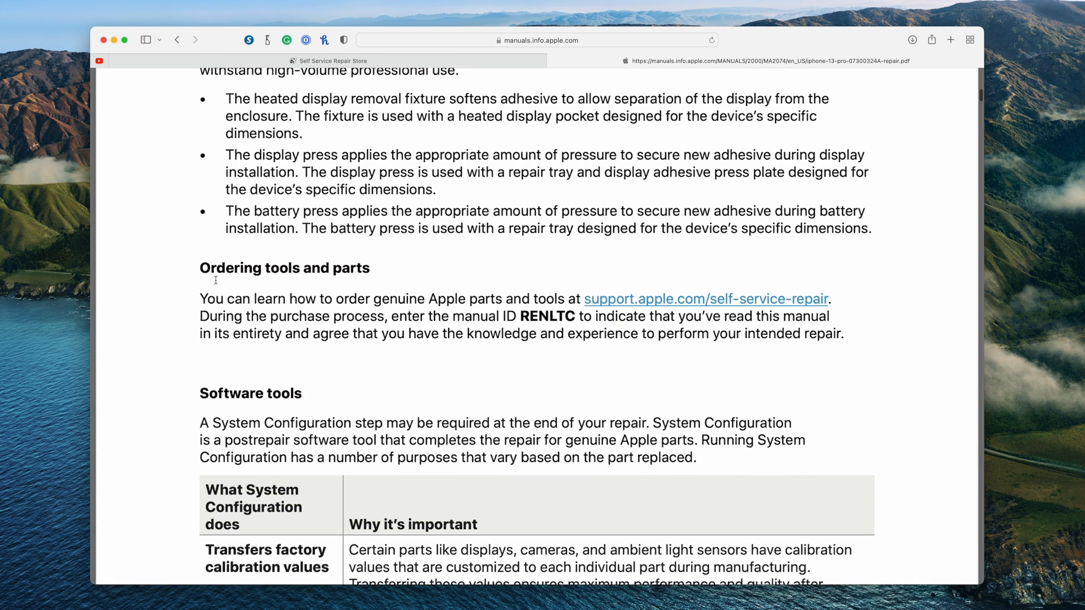
pyautogui.moveTo(516, 321)
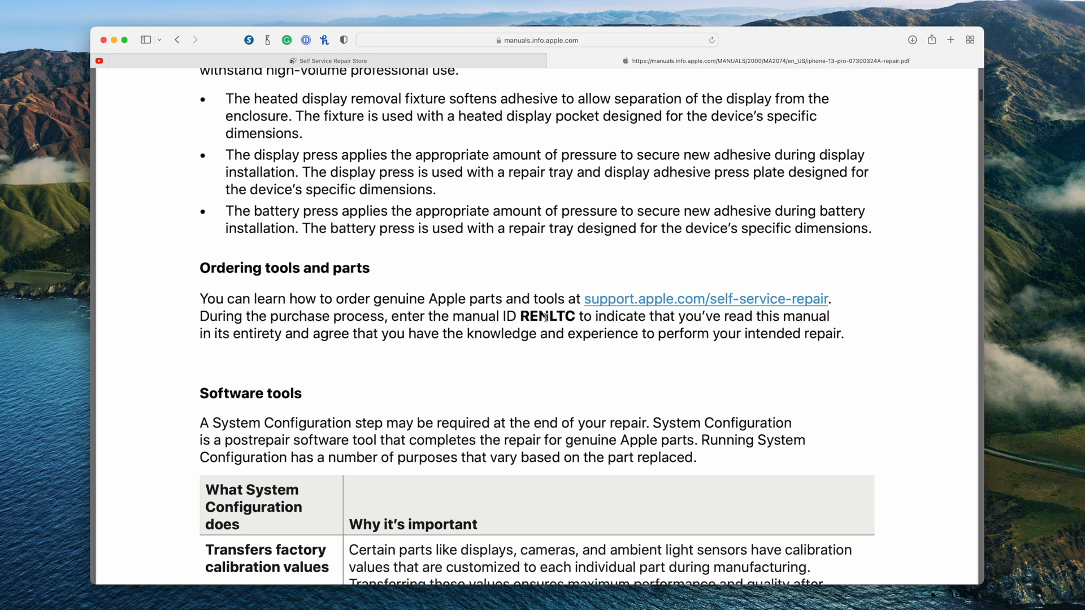
pyautogui.doubleClick(546, 317)
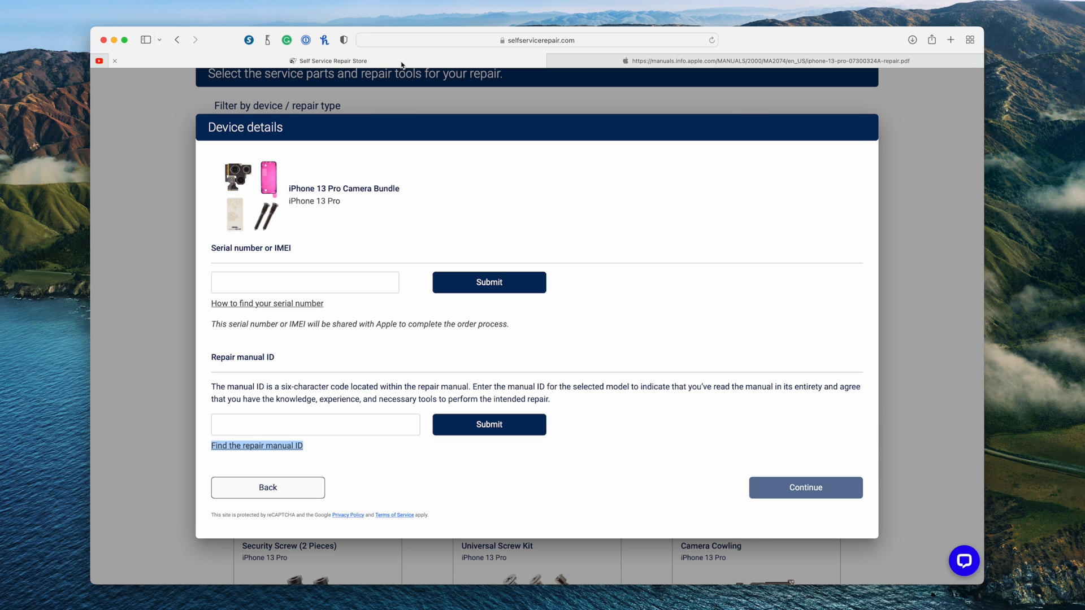
# Enter and submit repair manual ID RENLTC, then continue back to the parts
pyautogui.click(314, 425)
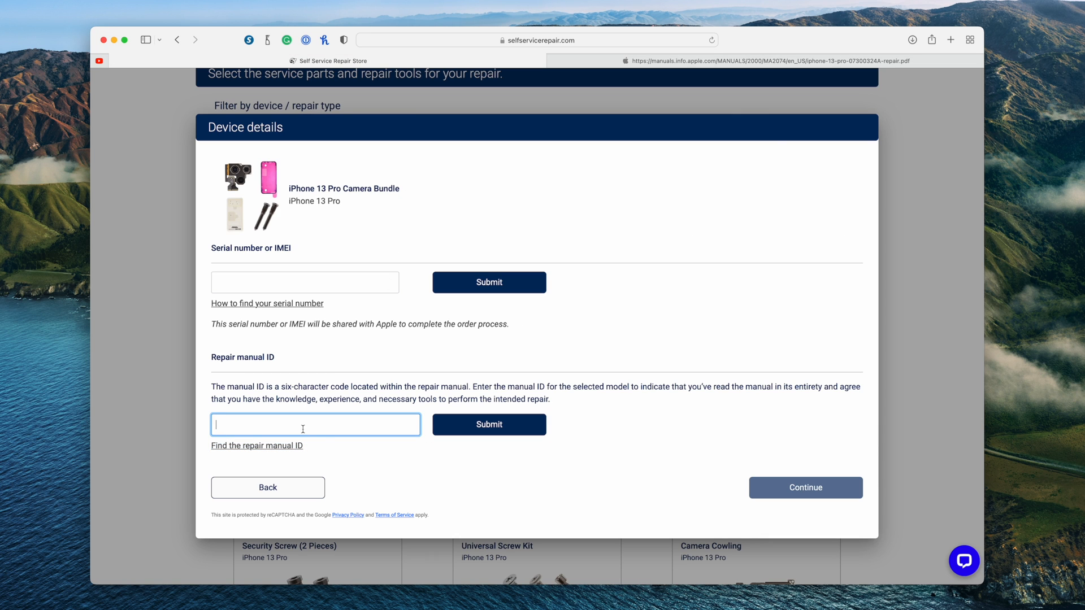
pyautogui.write('RENLTC')
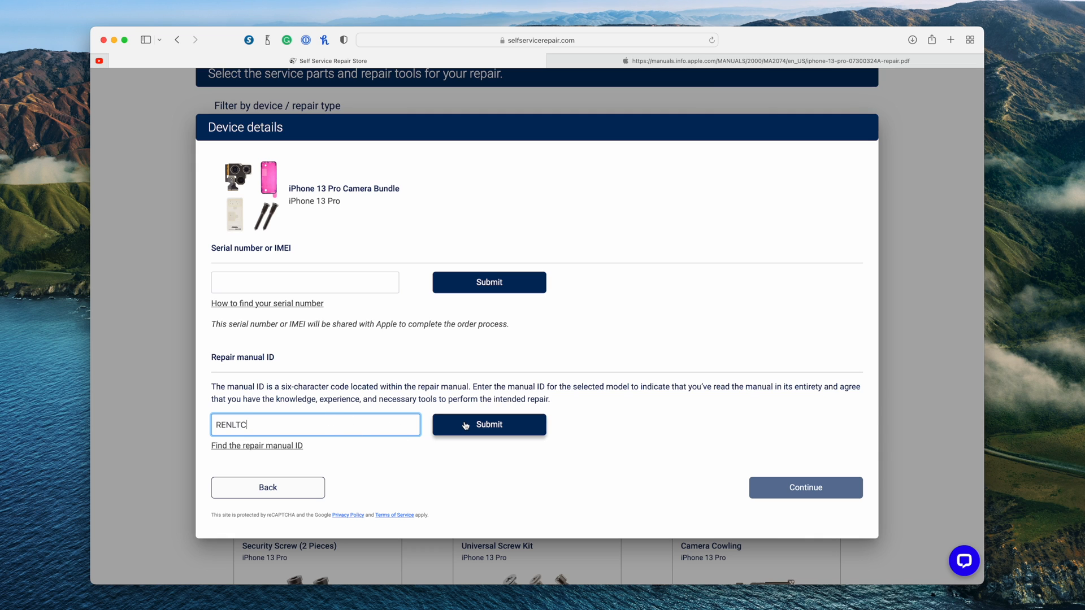
pyautogui.click(488, 424)
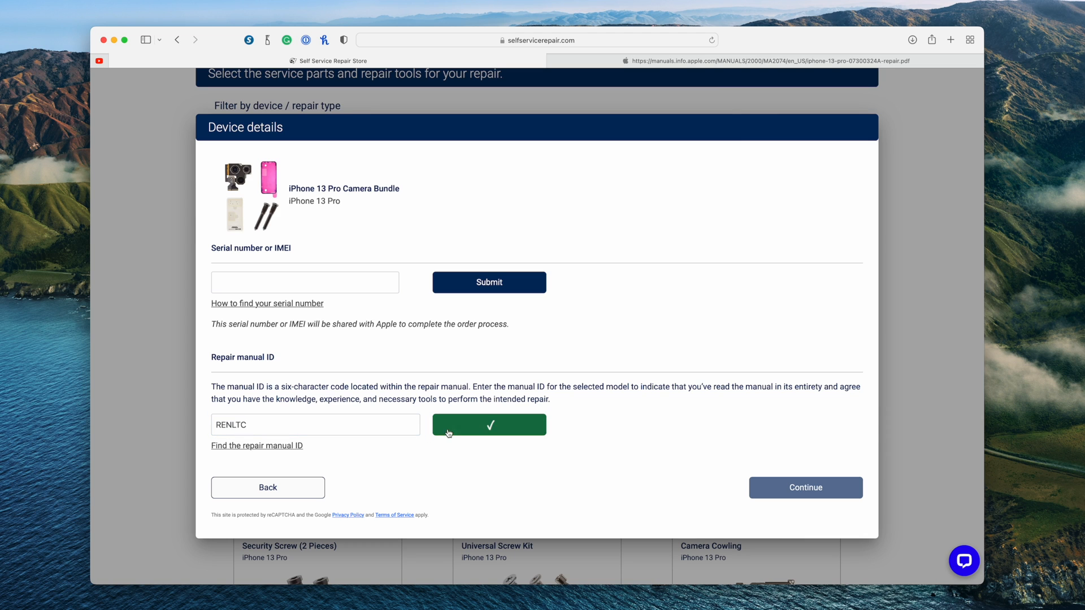
pyautogui.click(305, 283)
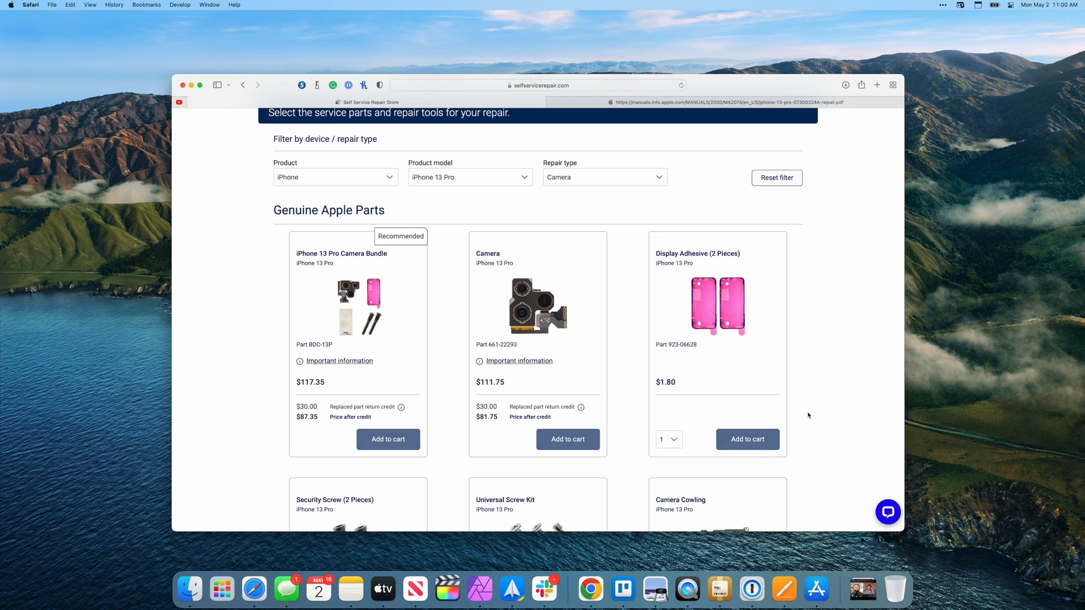
pyautogui.click(388, 439)
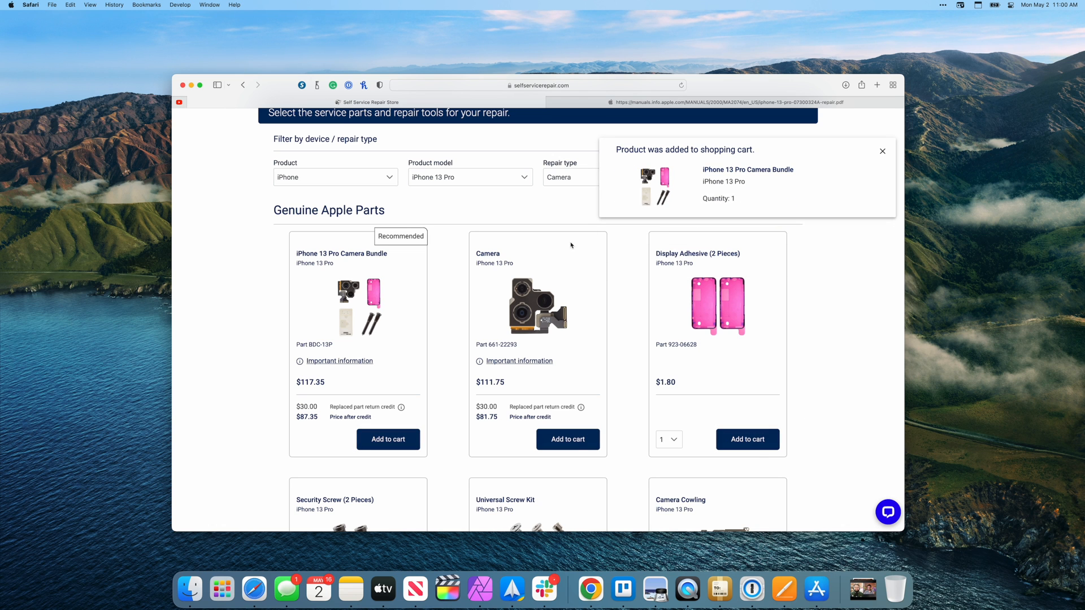
pyautogui.moveTo(470, 343)
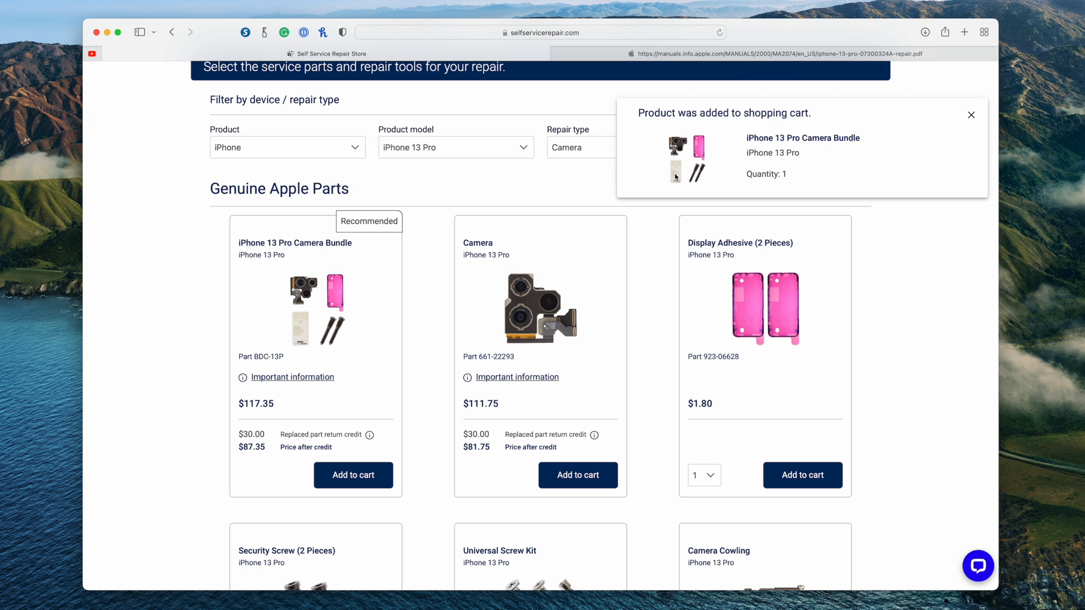
pyautogui.moveTo(526, 319)
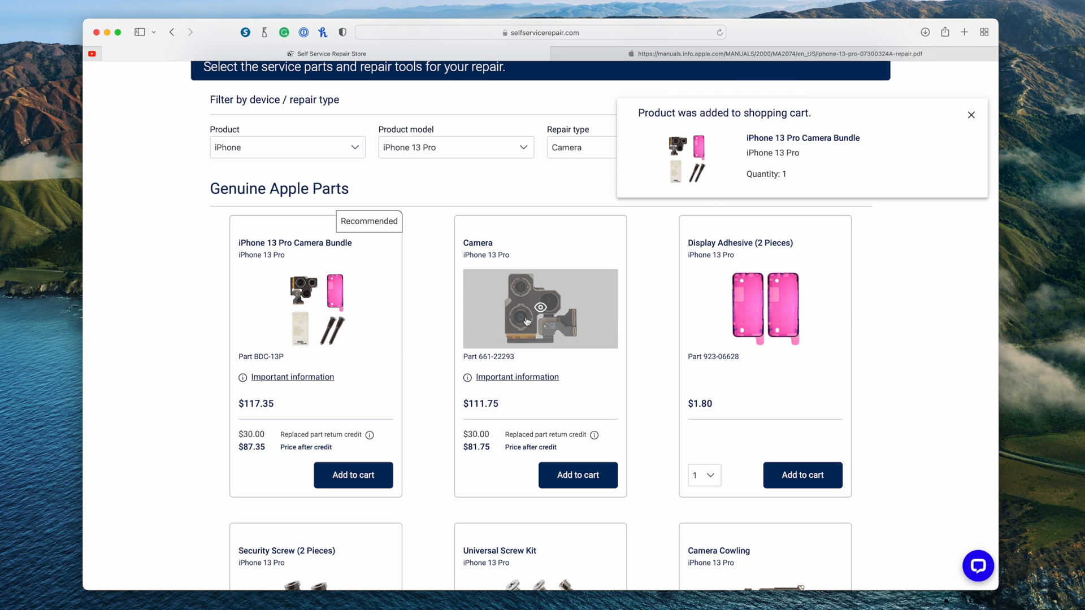
pyautogui.scroll(-3)
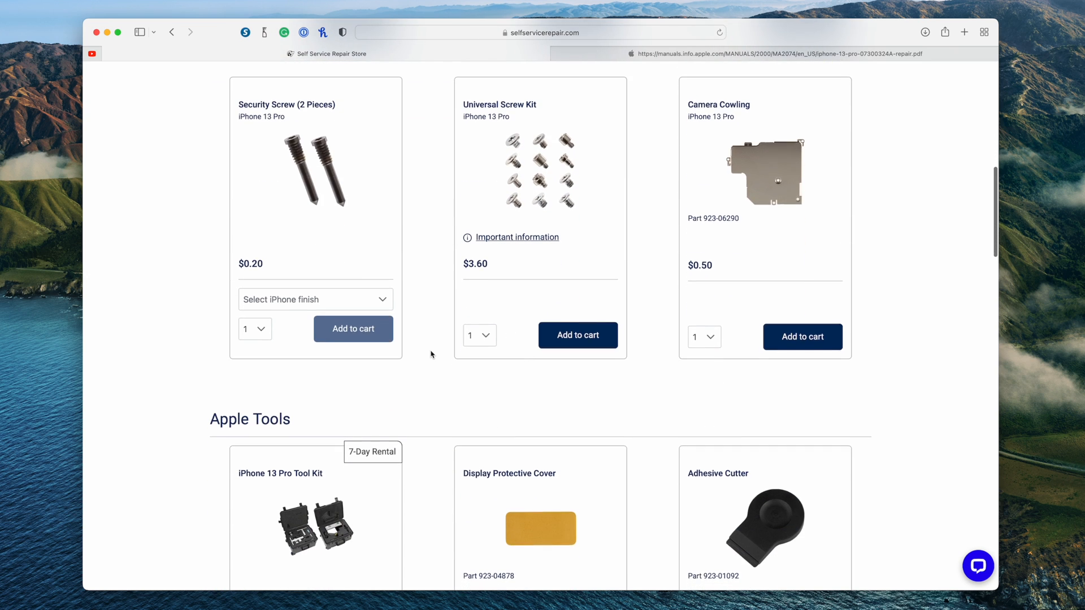
pyautogui.scroll(-3)
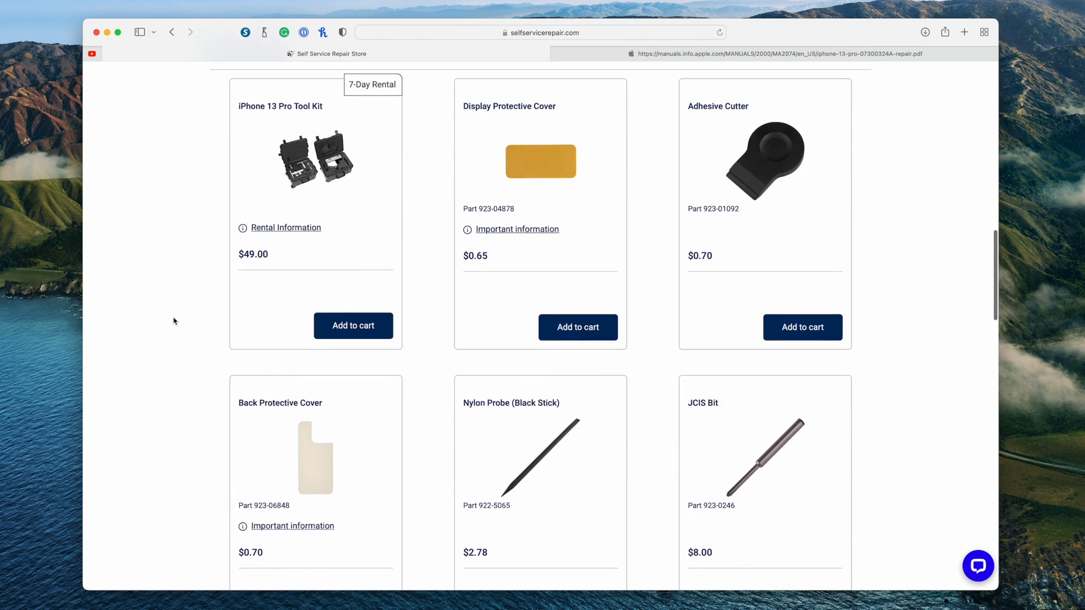
pyautogui.scroll(-3)
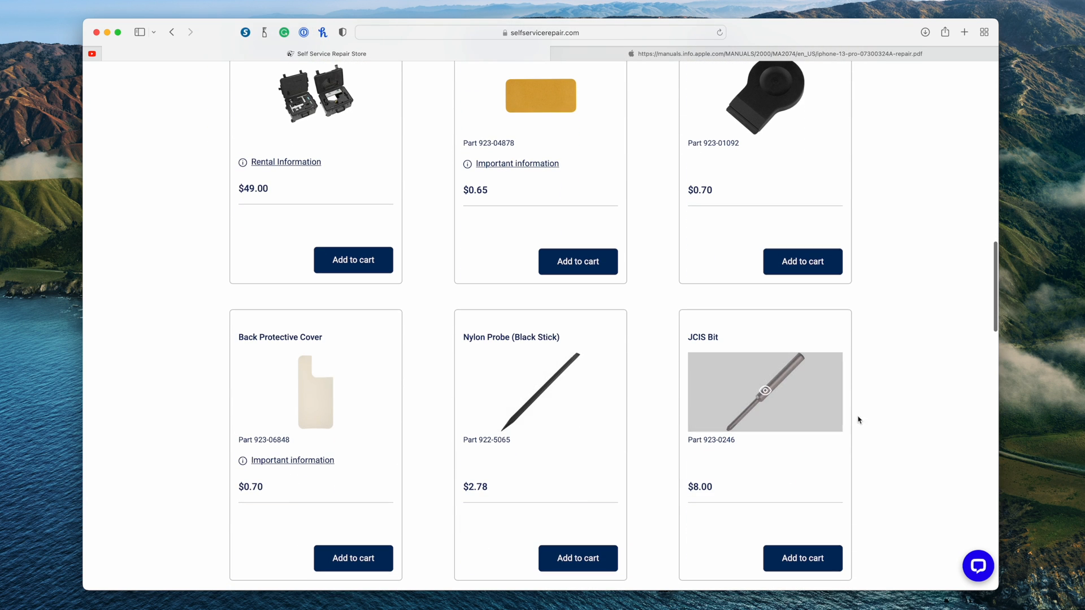
pyautogui.scroll(-3)
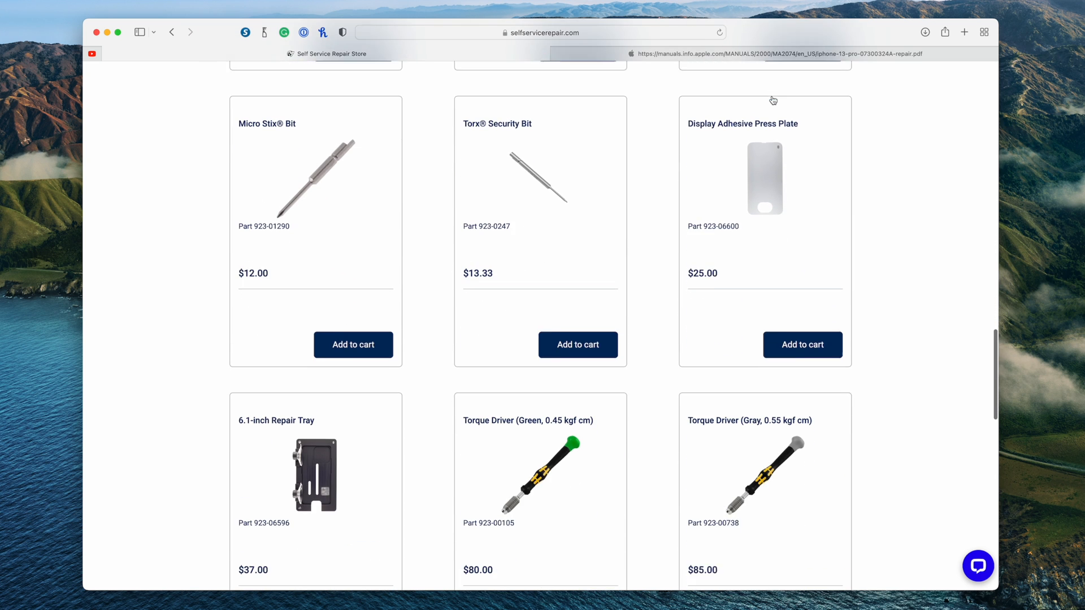
pyautogui.scroll(-3)
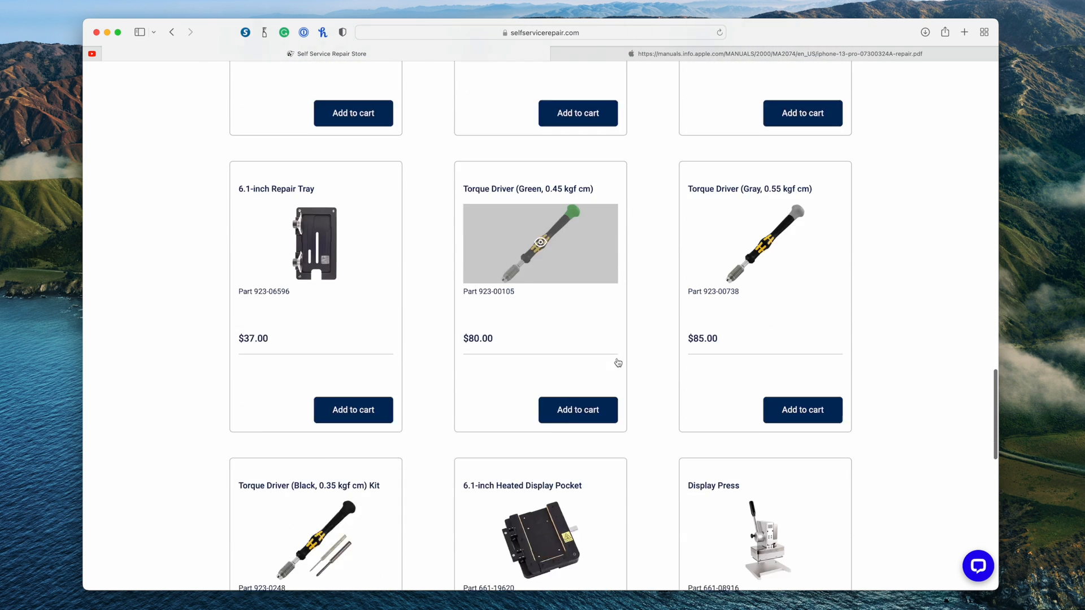
pyautogui.scroll(-3)
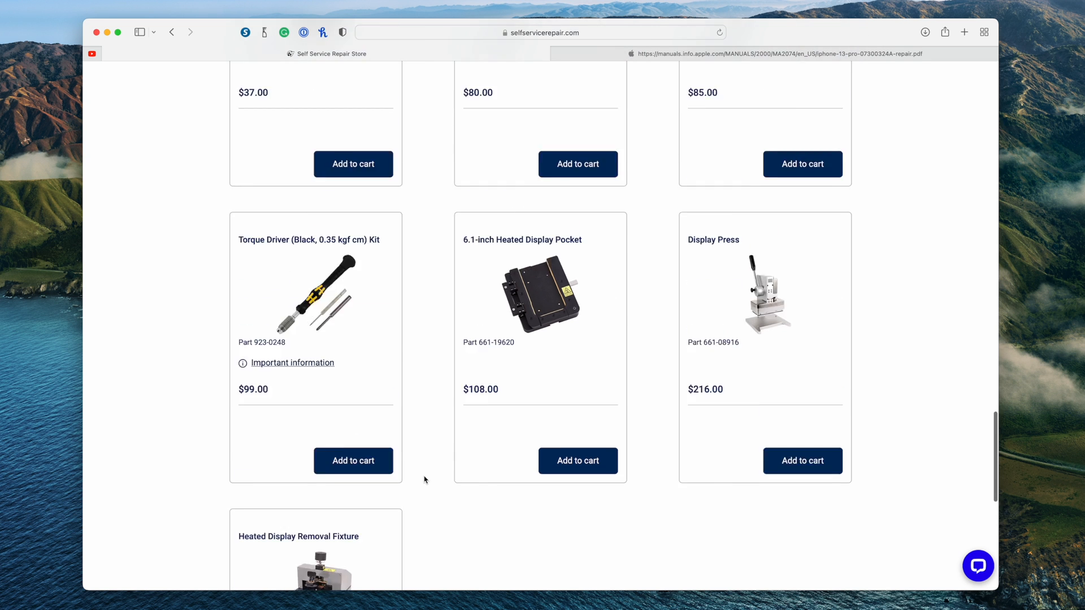
pyautogui.scroll(-3)
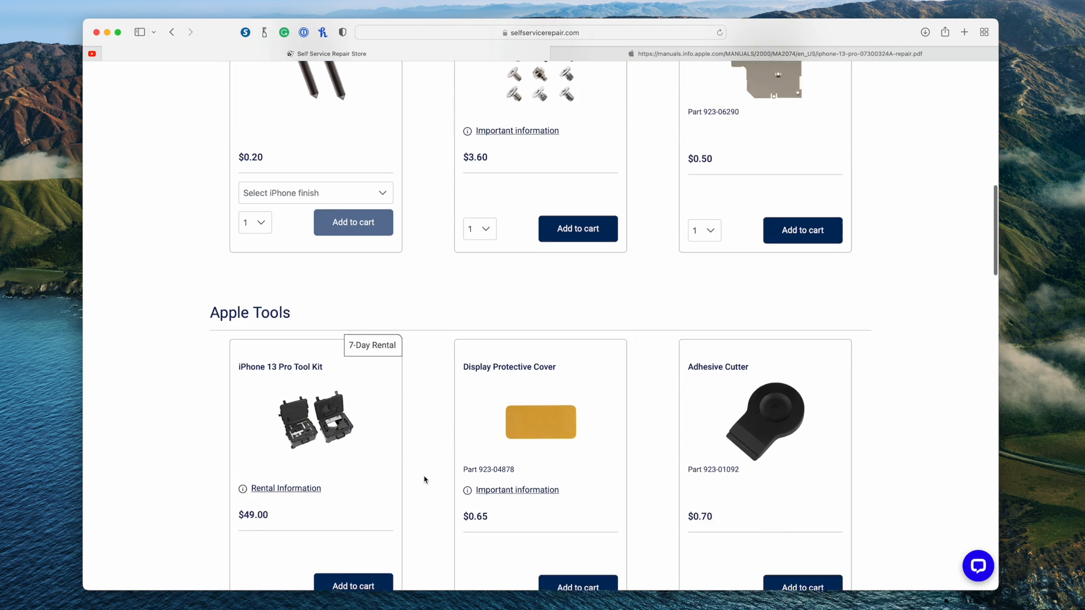
pyautogui.scroll(-3)
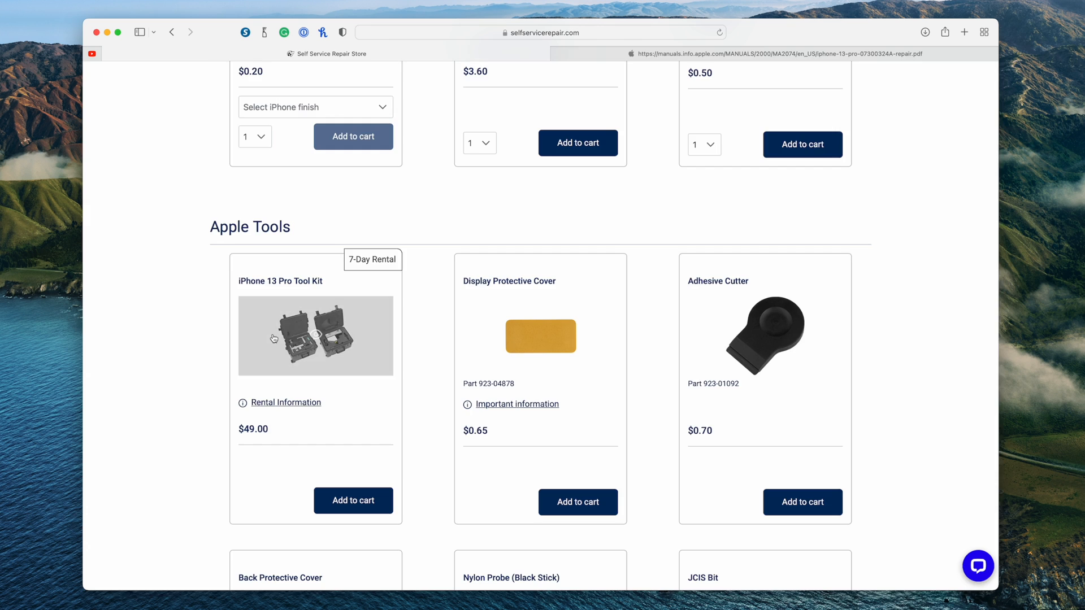
# Open the enlarged iPhone 13 Pro Tool Kit image showing its two carrying cases
pyautogui.click(315, 336)
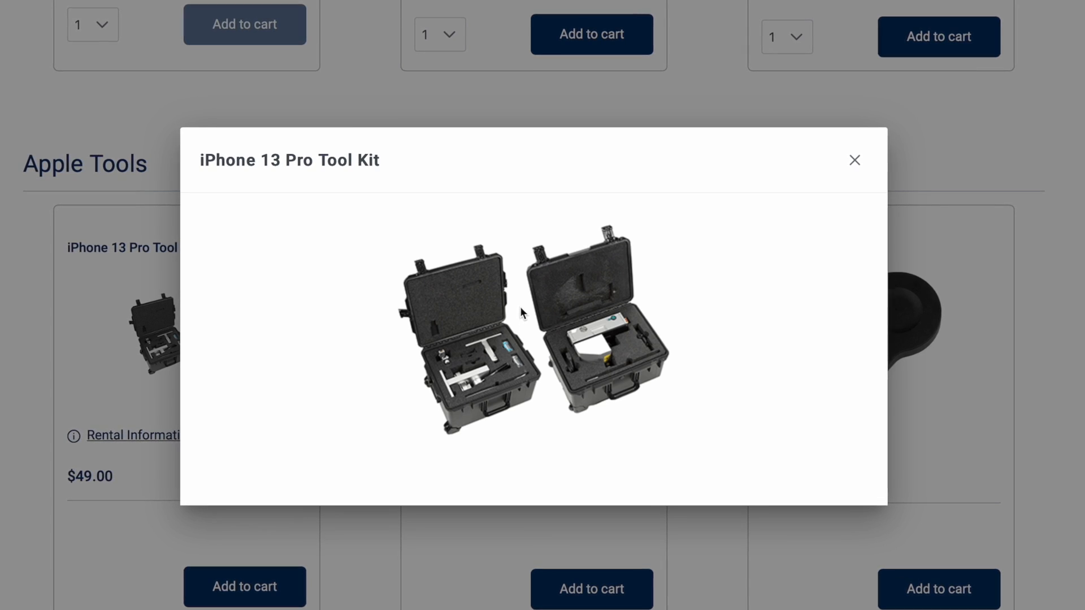
# Add the tool kit rental to the cart and agree to the Rental Terms
pyautogui.click(854, 160)
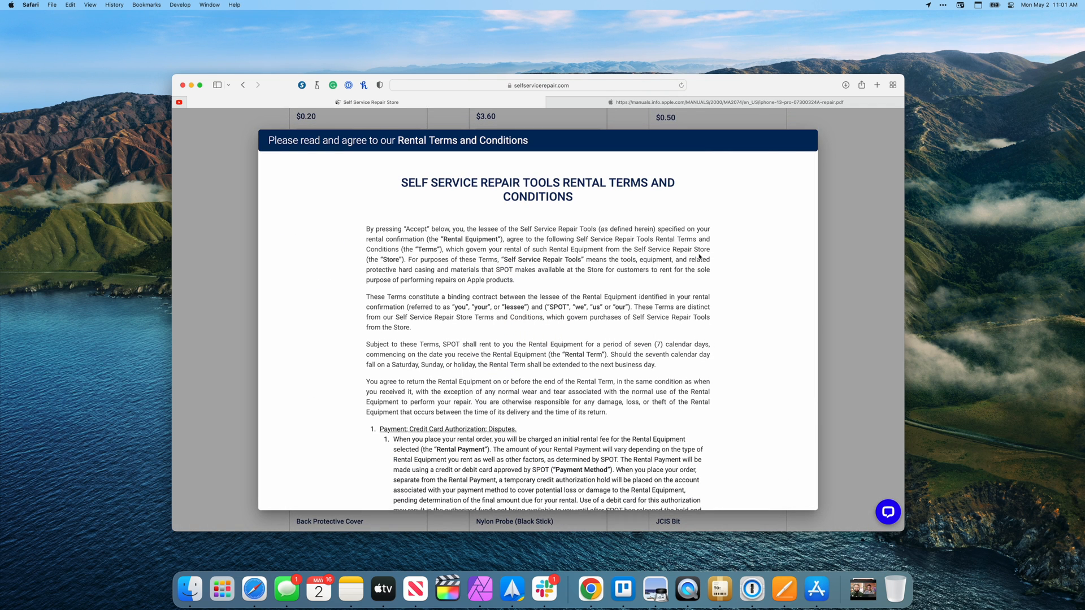
pyautogui.scroll(-3)
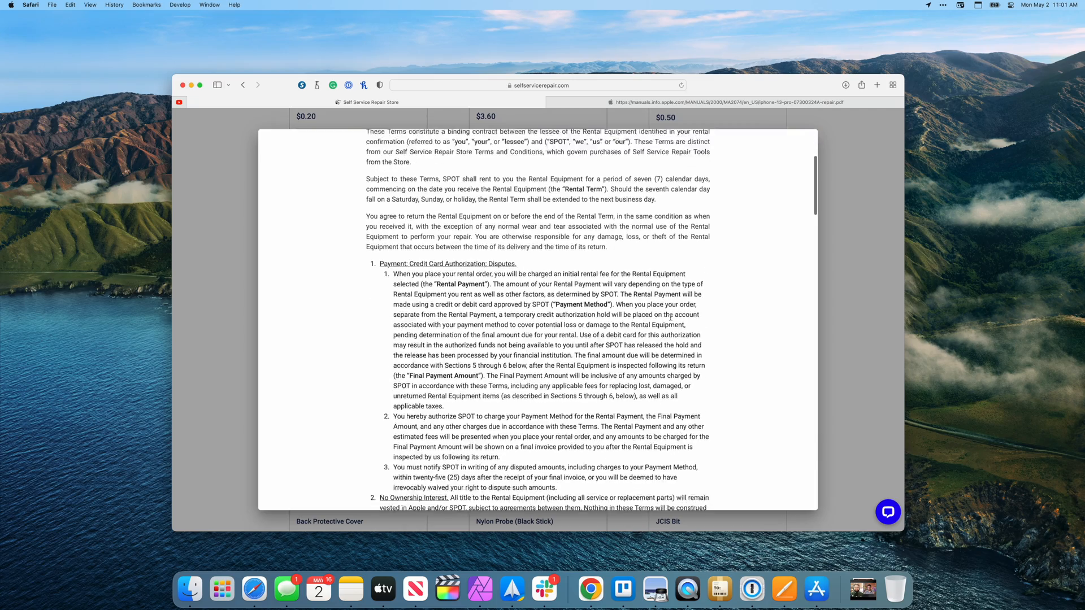
pyautogui.scroll(-3)
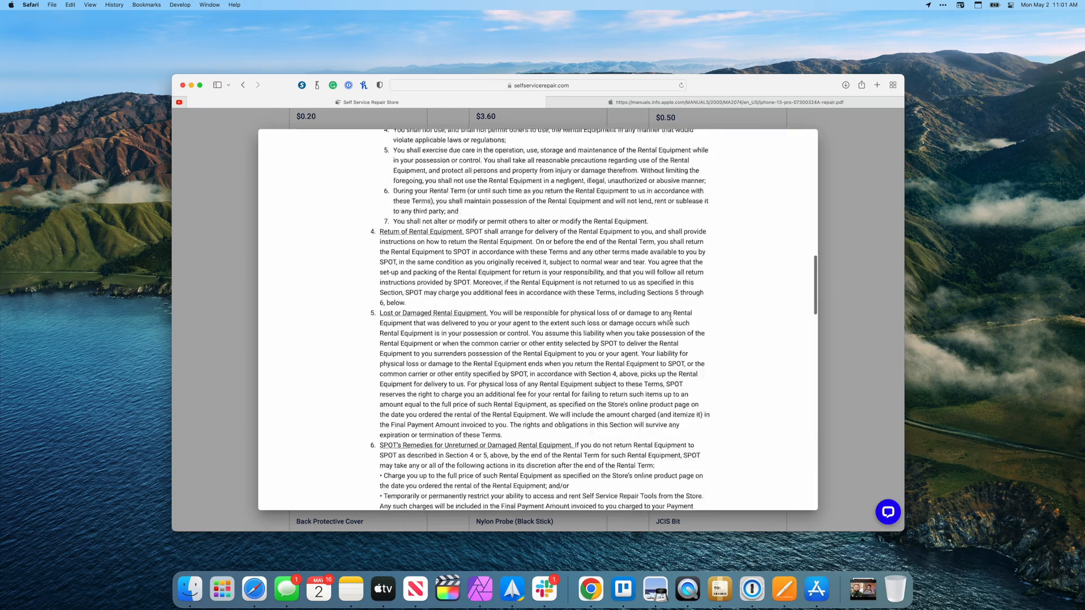
pyautogui.scroll(-3)
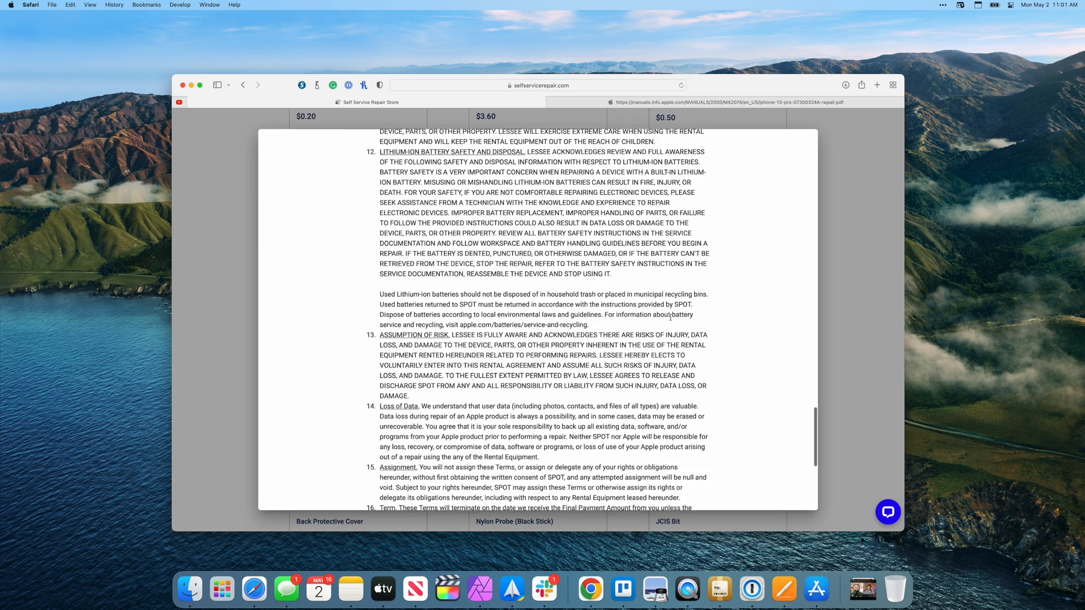
pyautogui.scroll(-3)
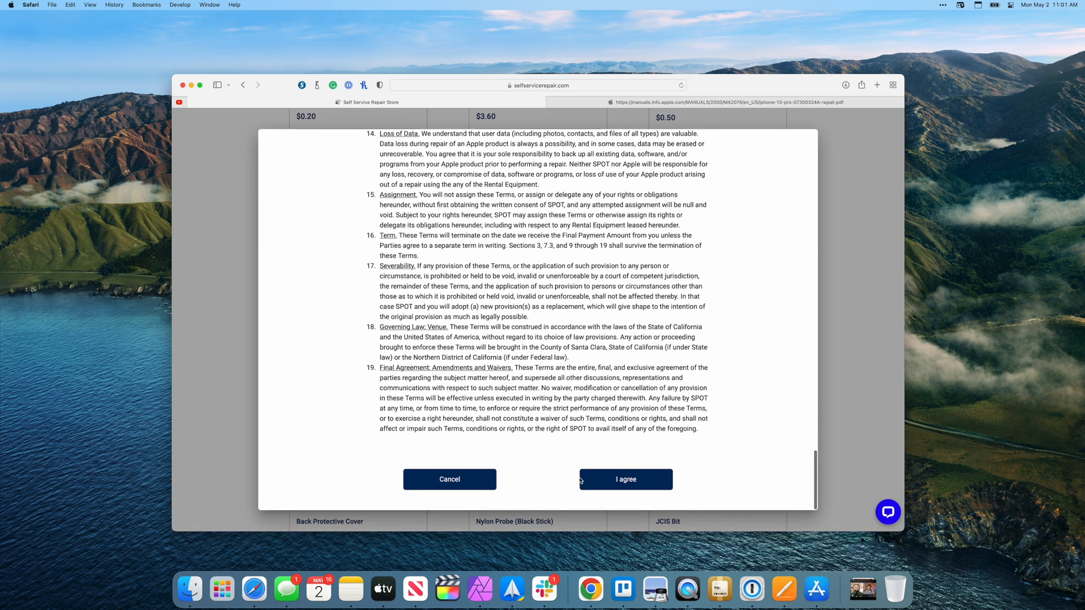
pyautogui.click(625, 478)
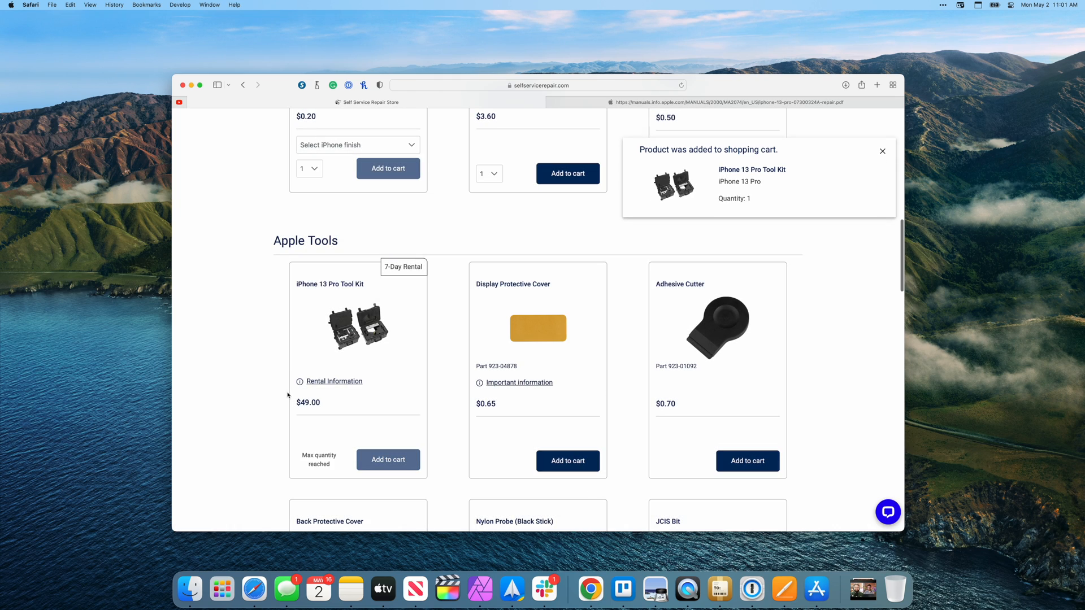
pyautogui.moveTo(451, 386)
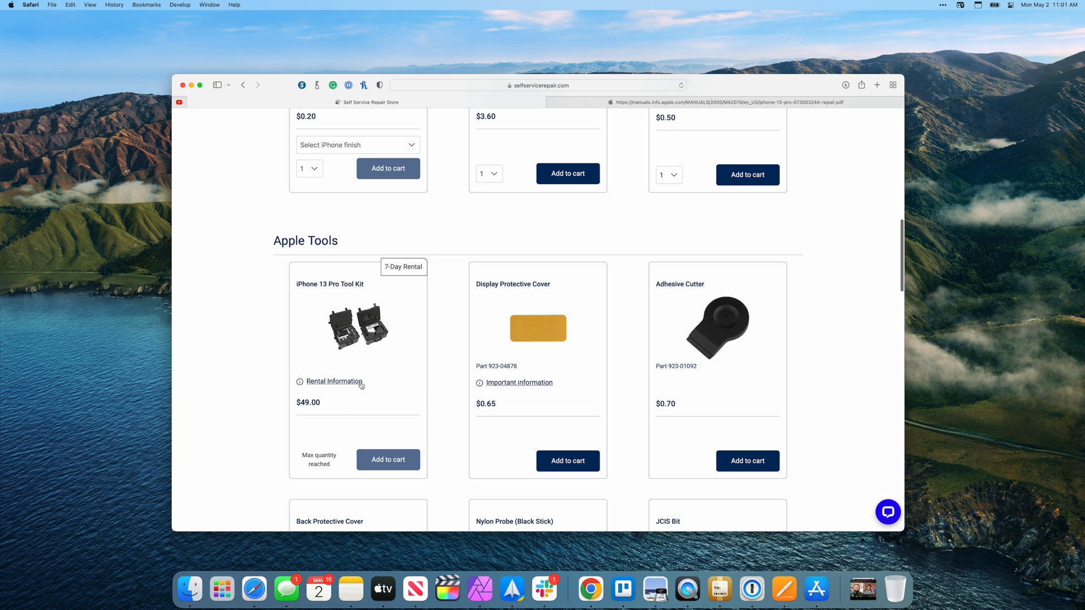
pyautogui.scroll(-3)
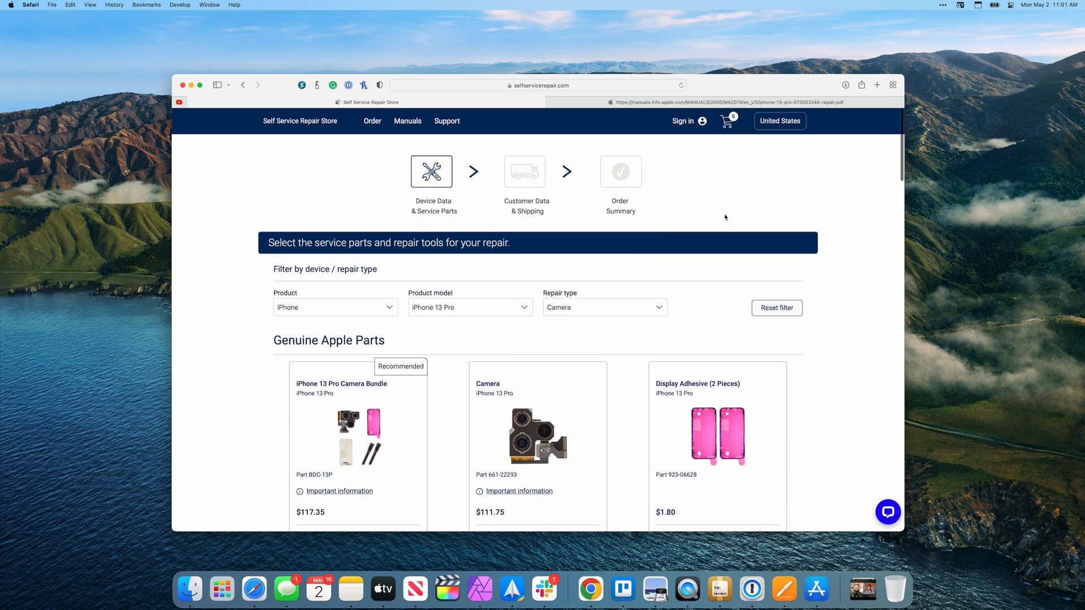
pyautogui.moveTo(798, 167)
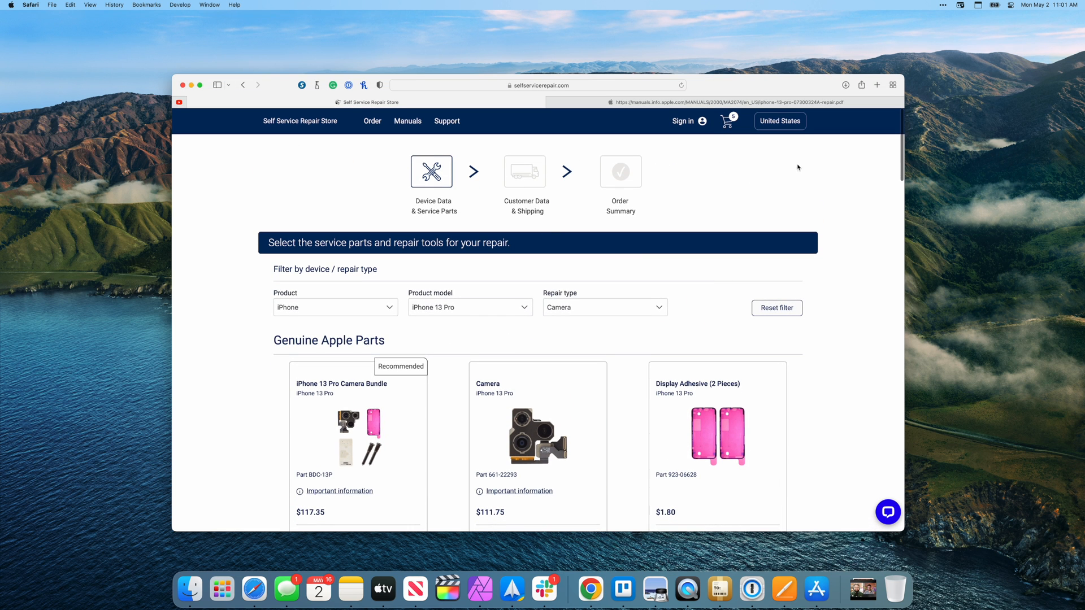
pyautogui.moveTo(519, 193)
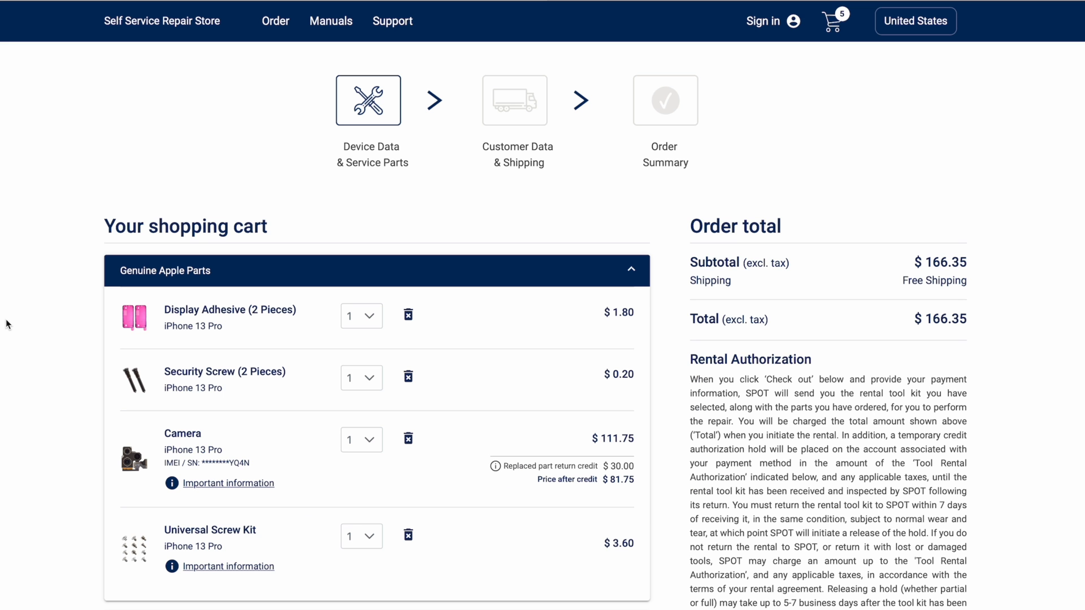
pyautogui.moveTo(10, 306)
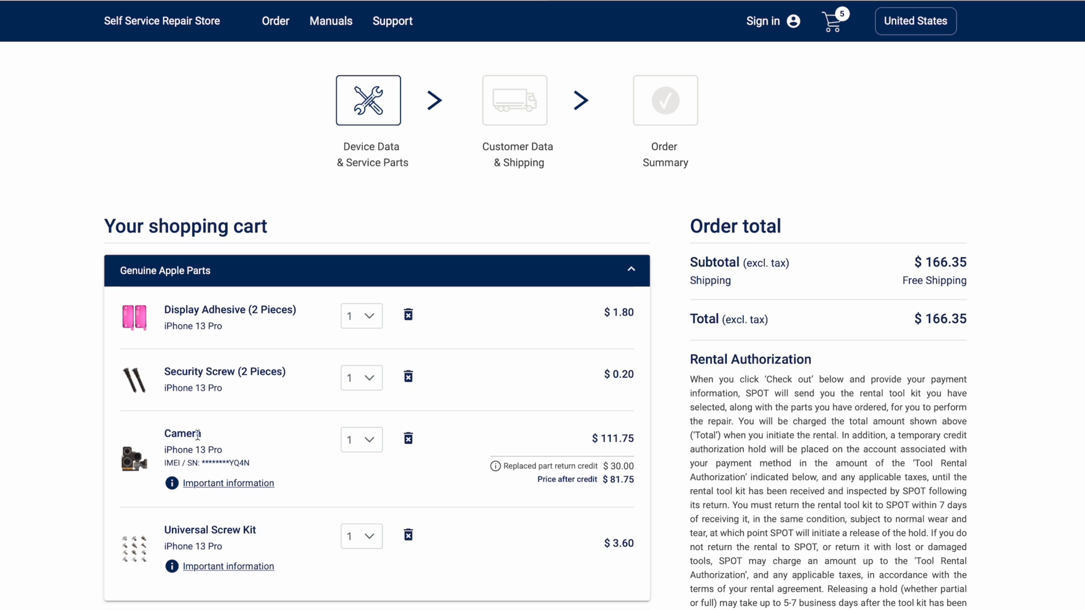
pyautogui.moveTo(161, 553)
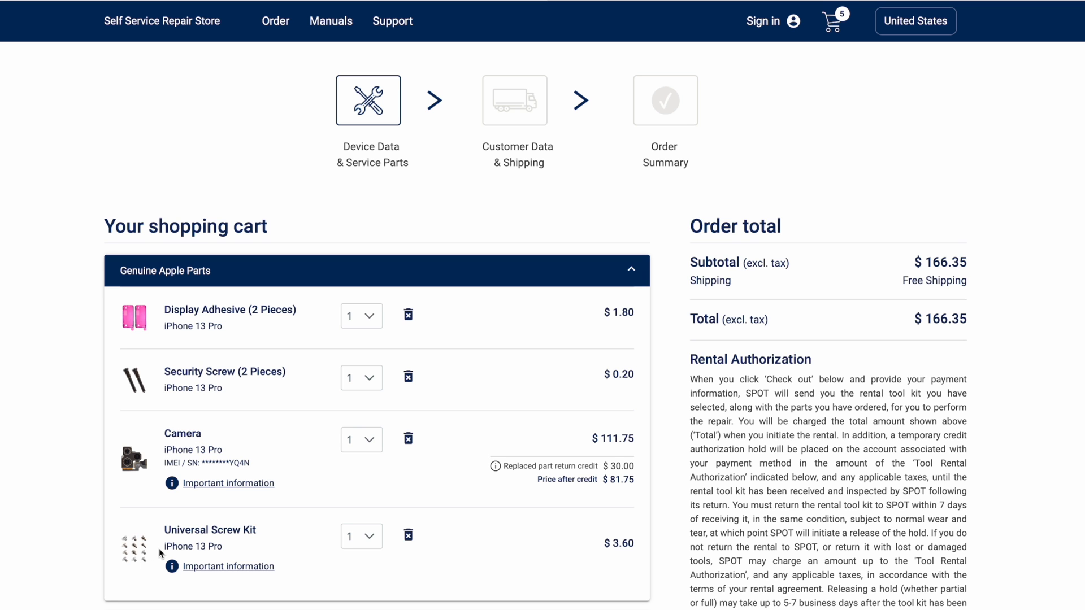
# Scroll the cart to review the Rentals section and the $1,366.35 order total
pyautogui.scroll(-3)
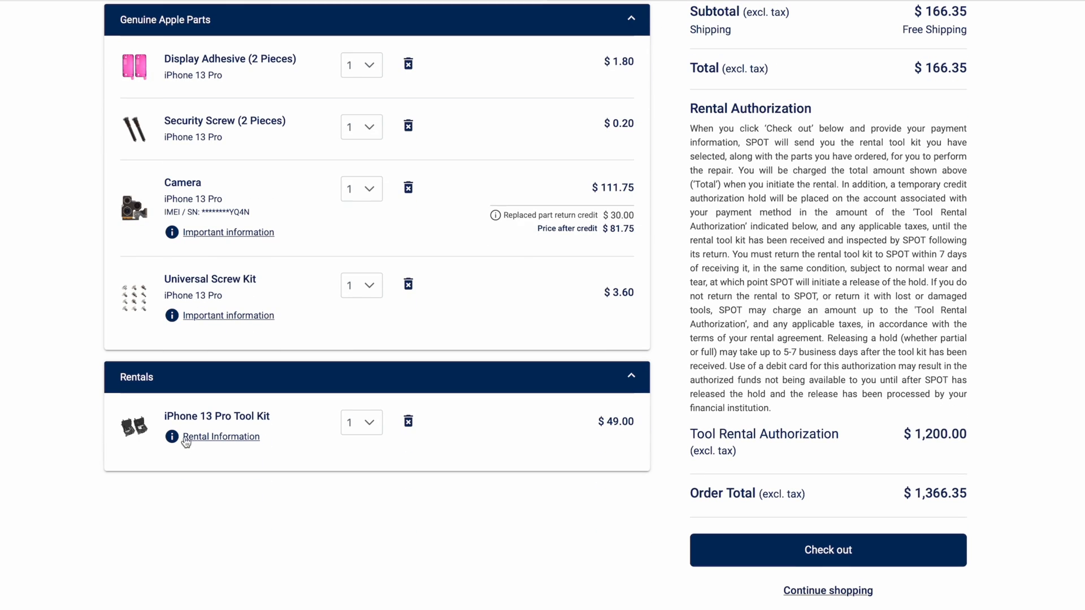
pyautogui.moveTo(616, 461)
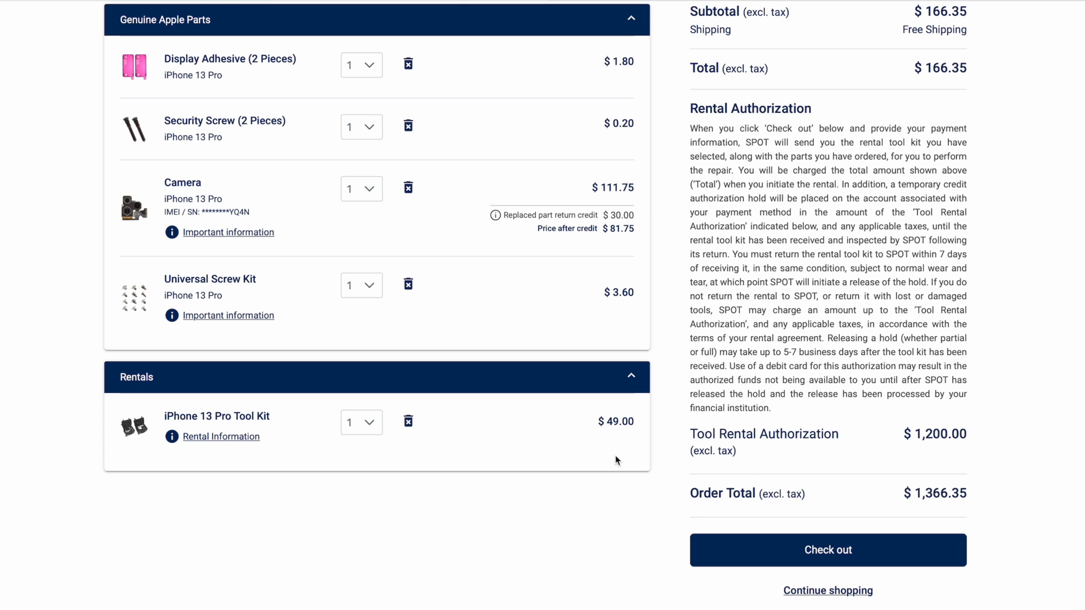
pyautogui.moveTo(916, 450)
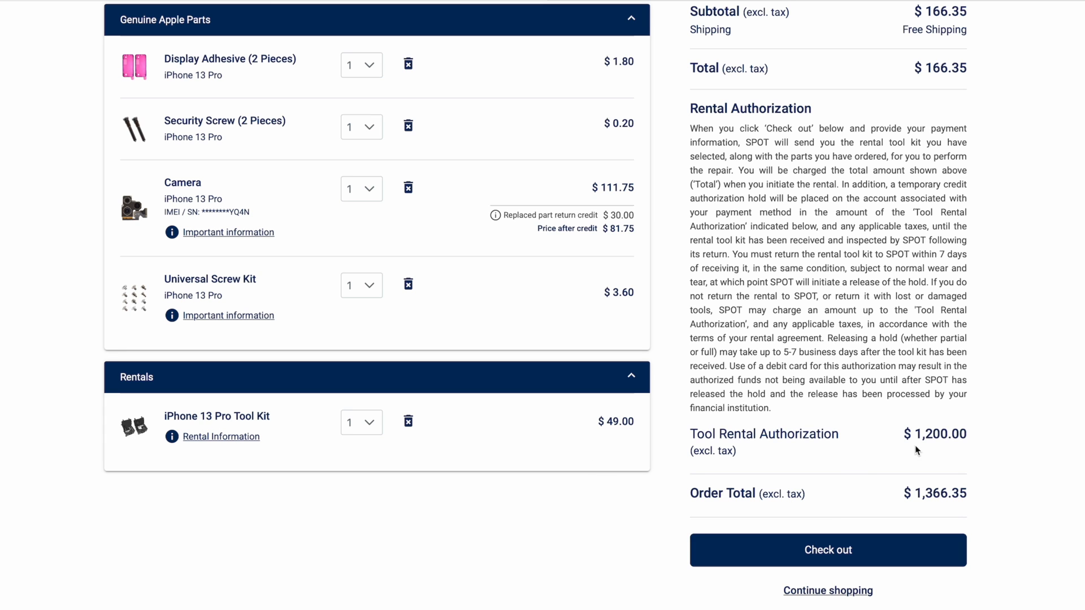
pyautogui.scroll(-3)
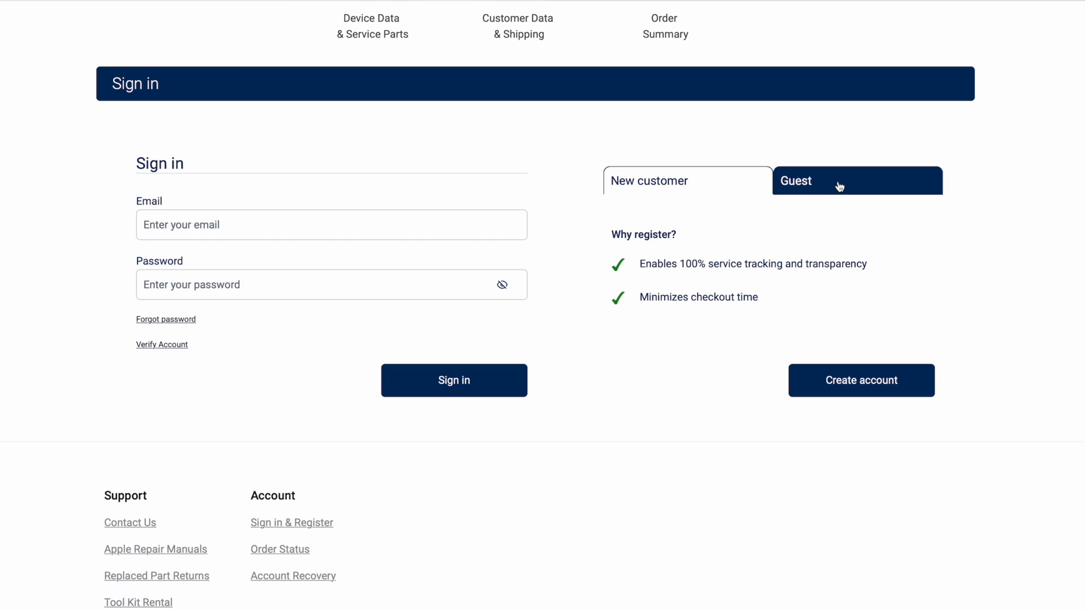
# Choose guest checkout to get the empty personal data and shipping address form
pyautogui.click(856, 181)
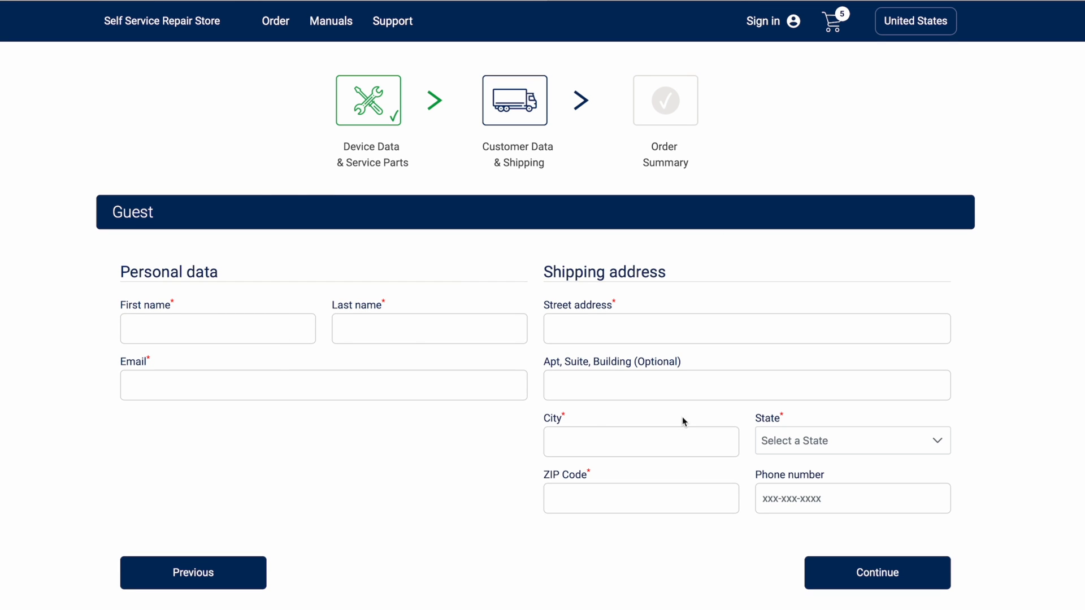
pyautogui.moveTo(444, 472)
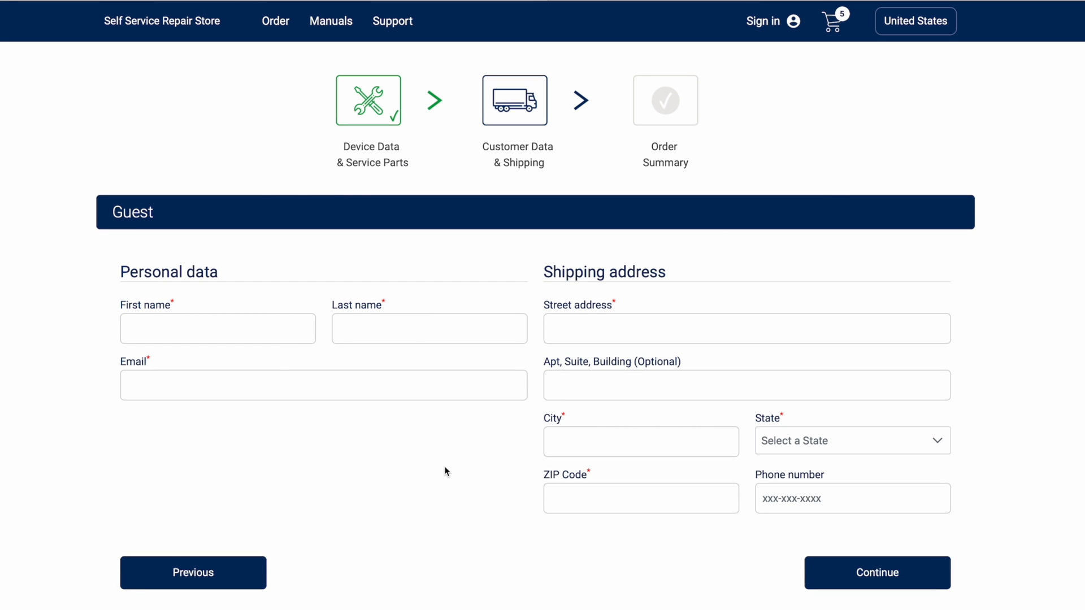